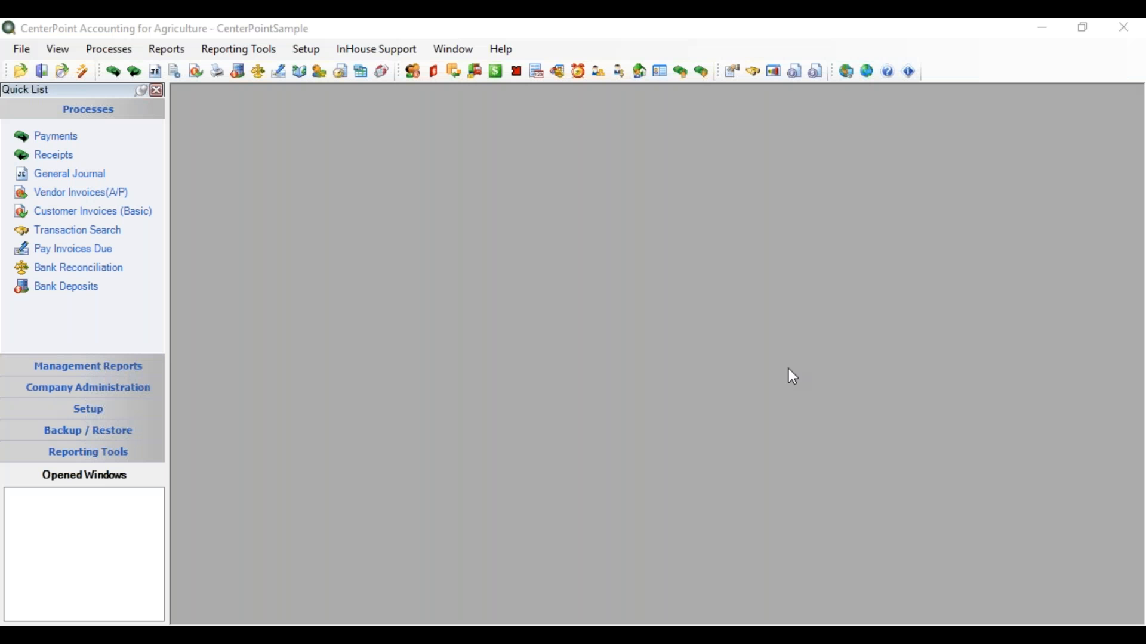
# Open the Create Prenote window from Processes > ACH Files
pyautogui.click(108, 49)
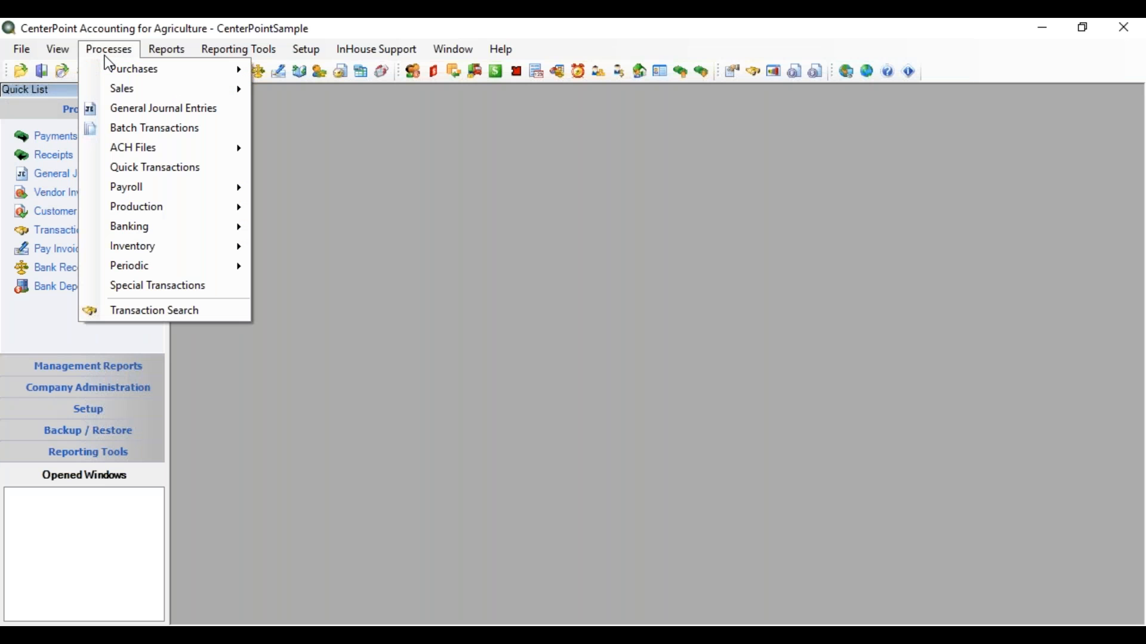
pyautogui.moveTo(132, 147)
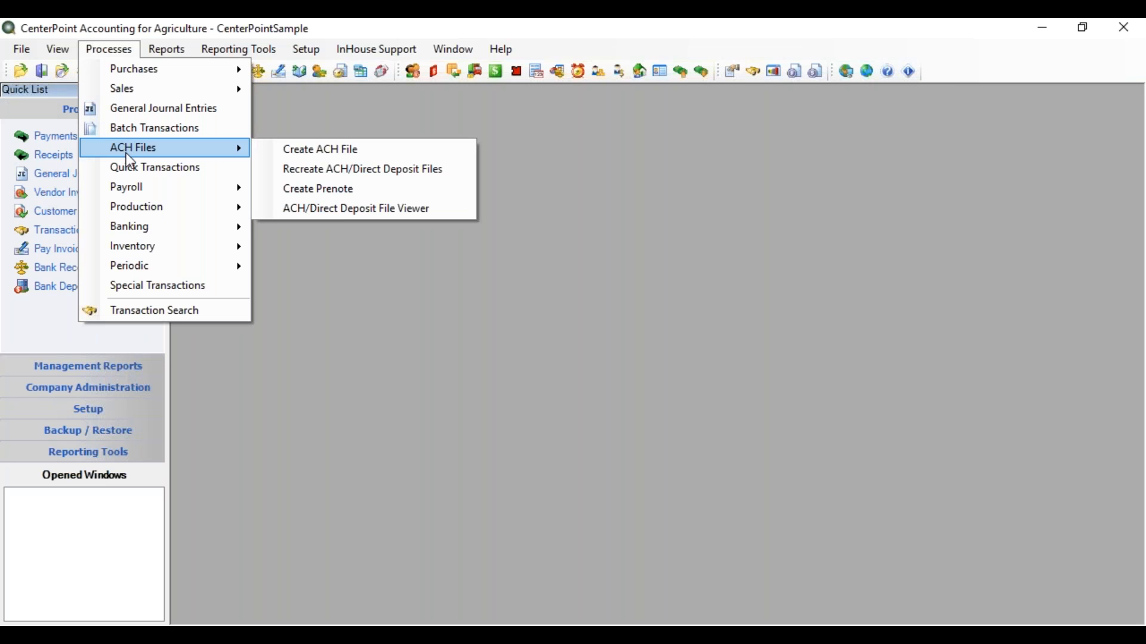
pyautogui.moveTo(320, 149)
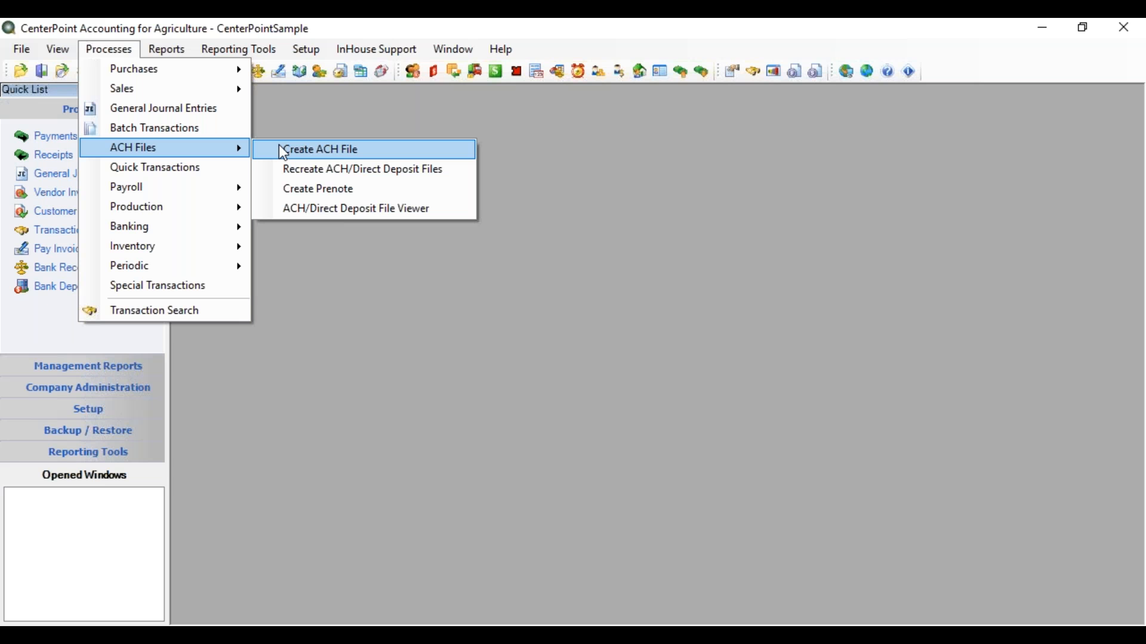
pyautogui.moveTo(318, 189)
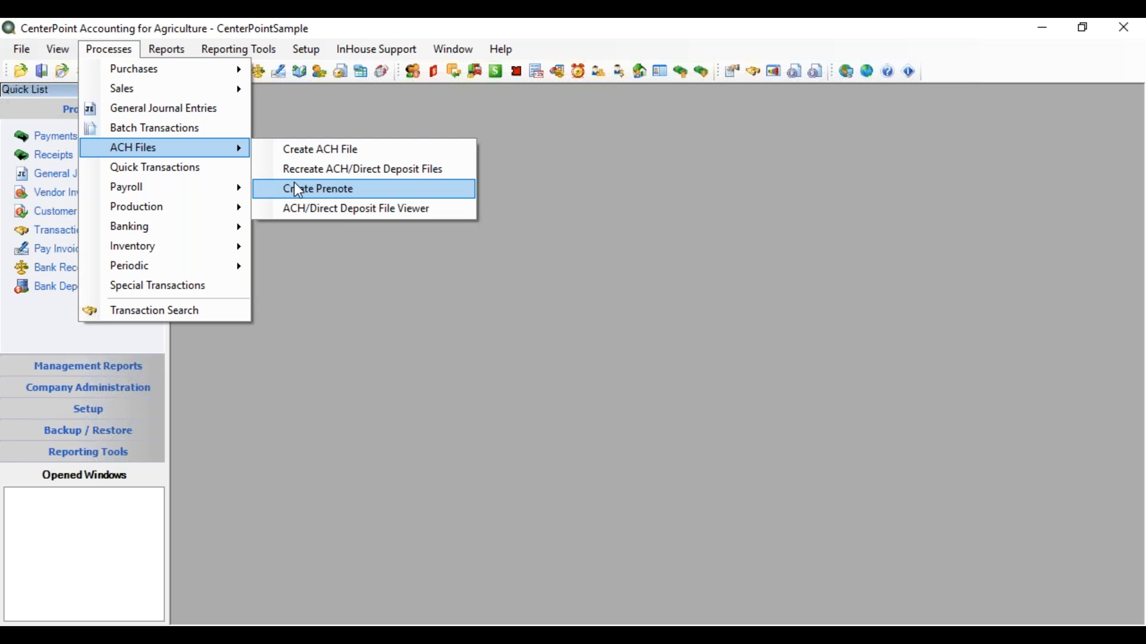
pyautogui.click(317, 189)
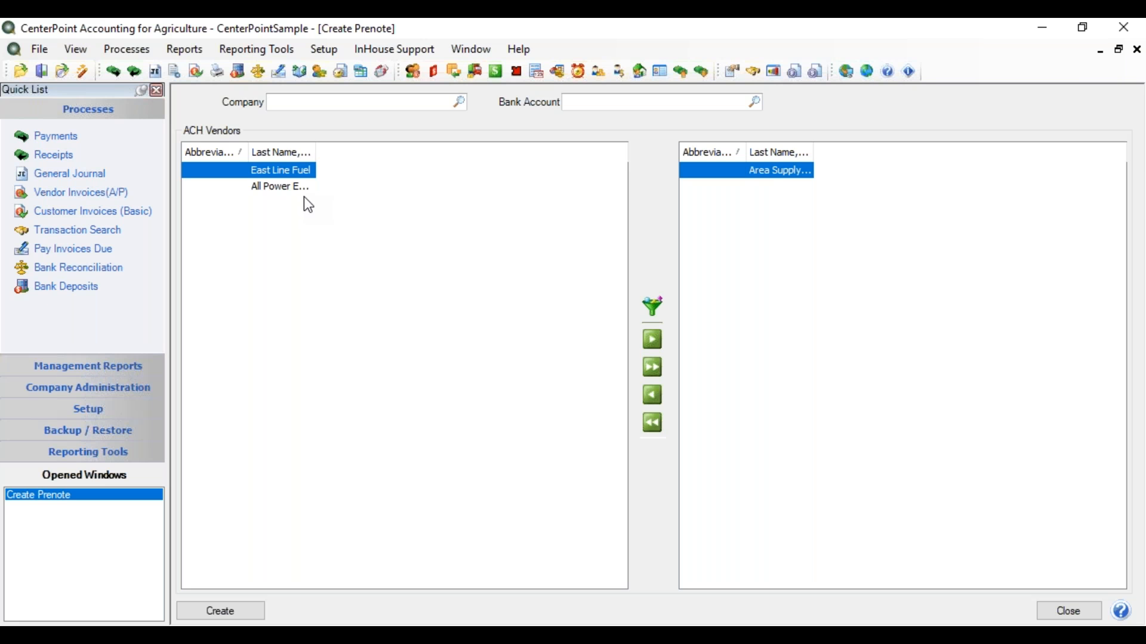
# Set company CenterPoint and bank First National Bank, and move all ACH vendors into the prenote
pyautogui.click(365, 101)
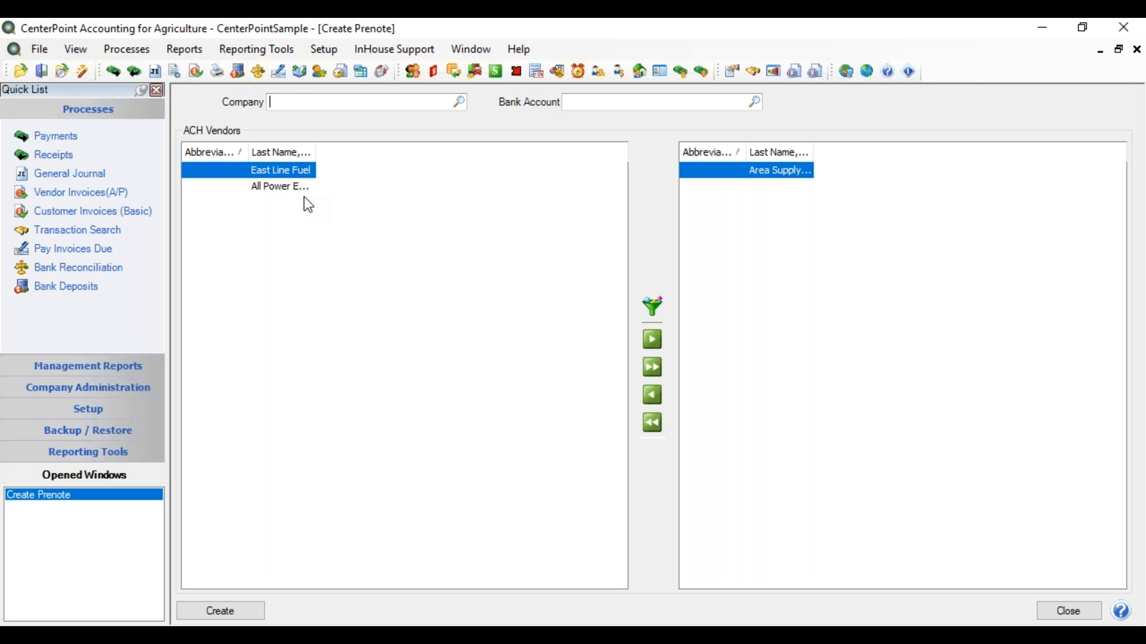
pyautogui.moveTo(291, 101)
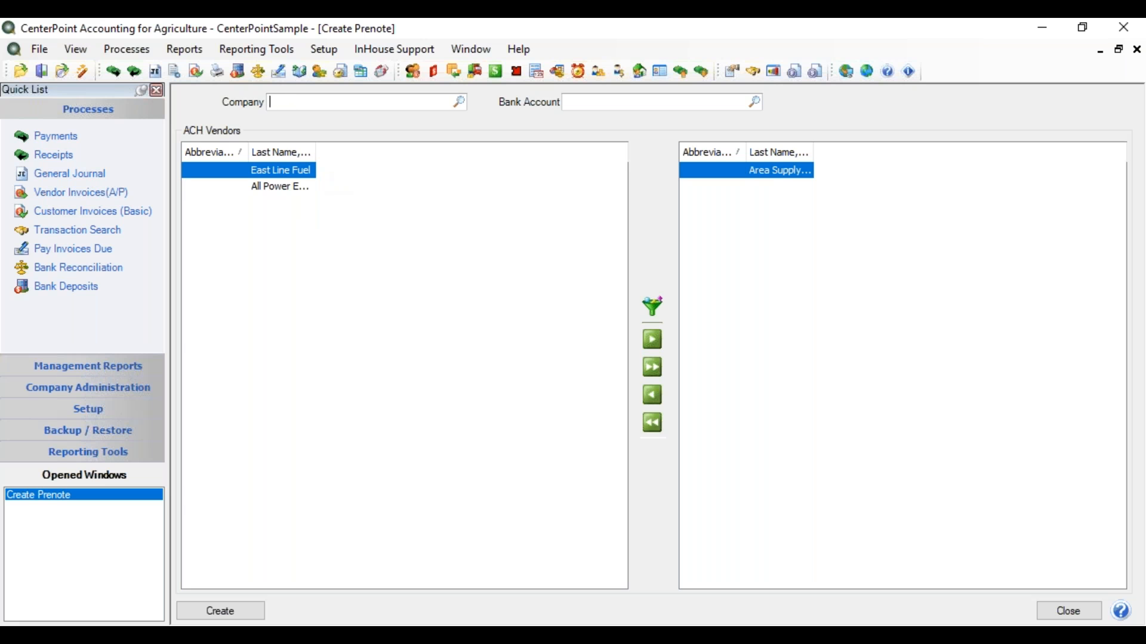
pyautogui.click(458, 102)
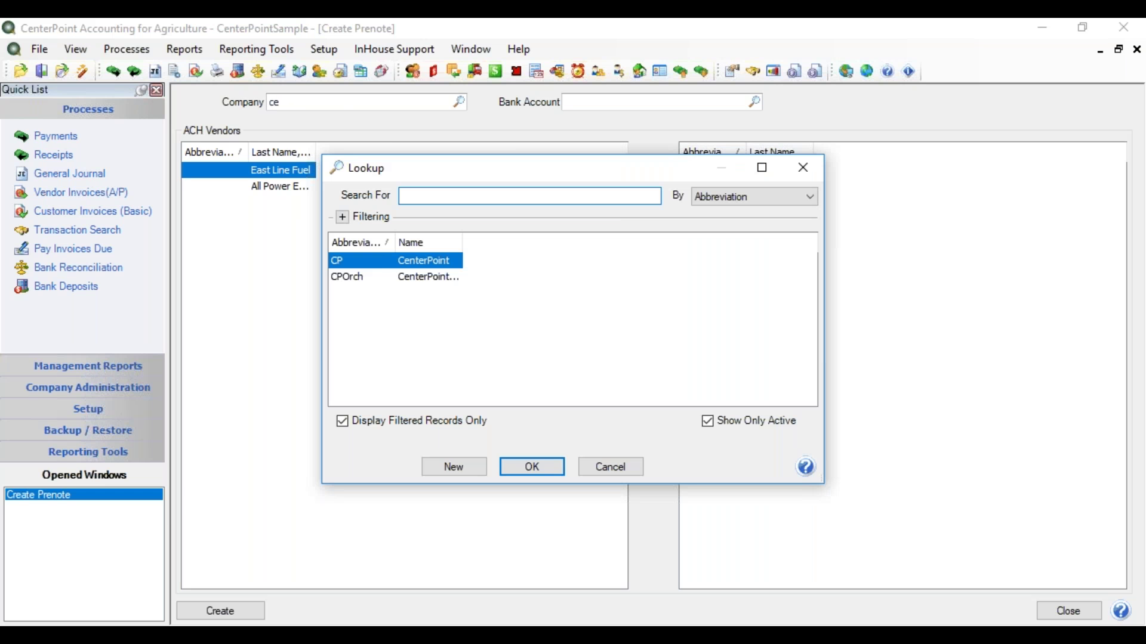
pyautogui.click(531, 466)
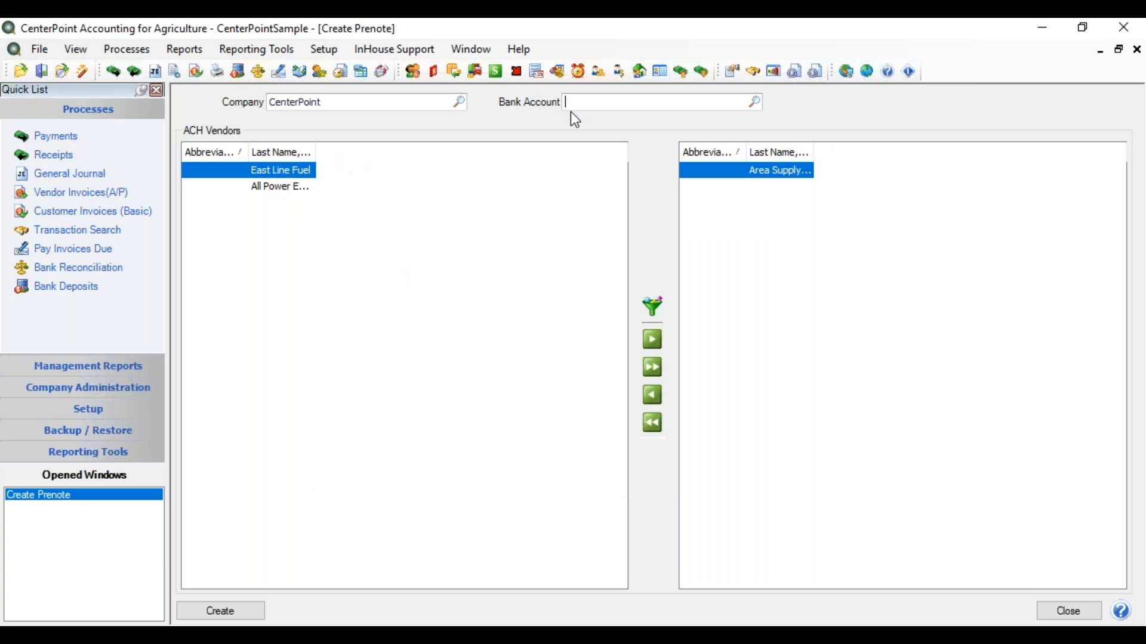
pyautogui.write('firs')
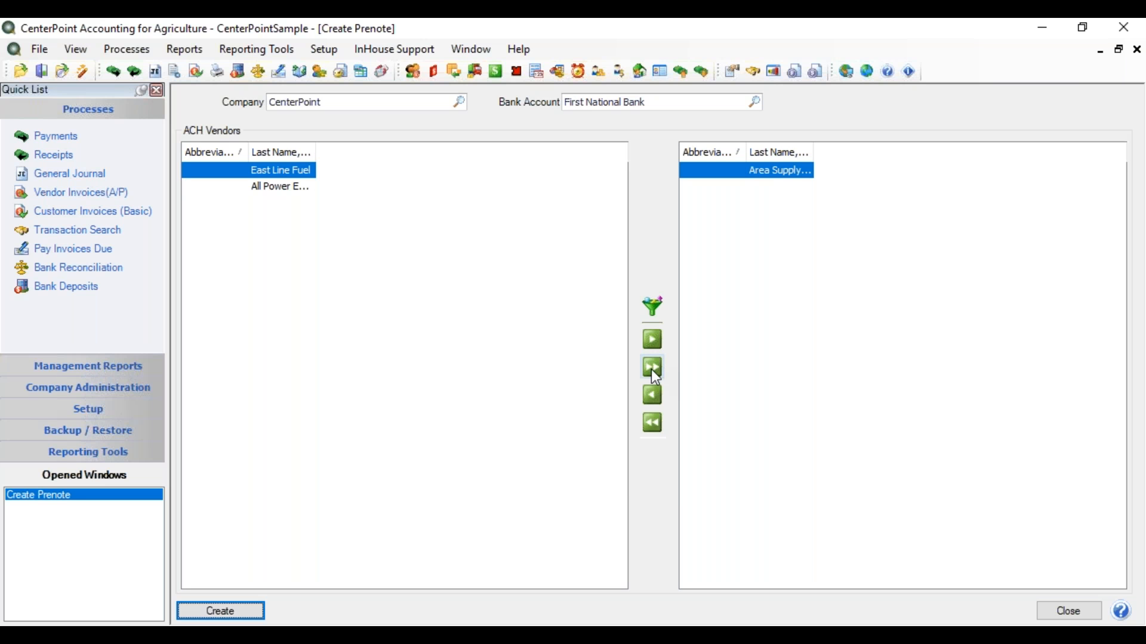
pyautogui.click(651, 367)
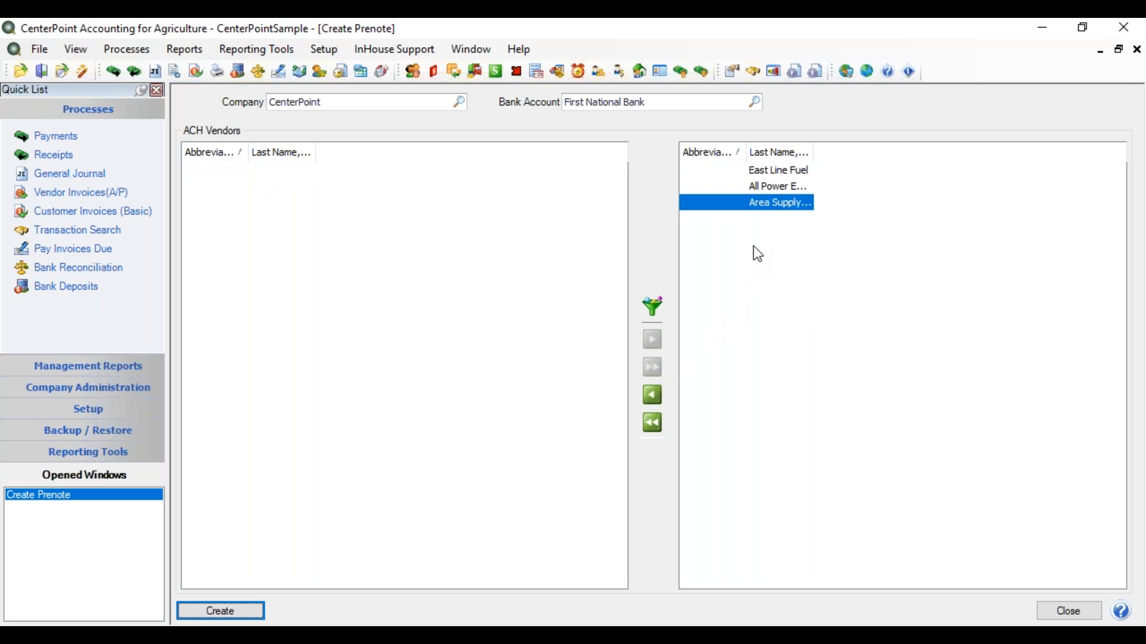
pyautogui.moveTo(764, 242)
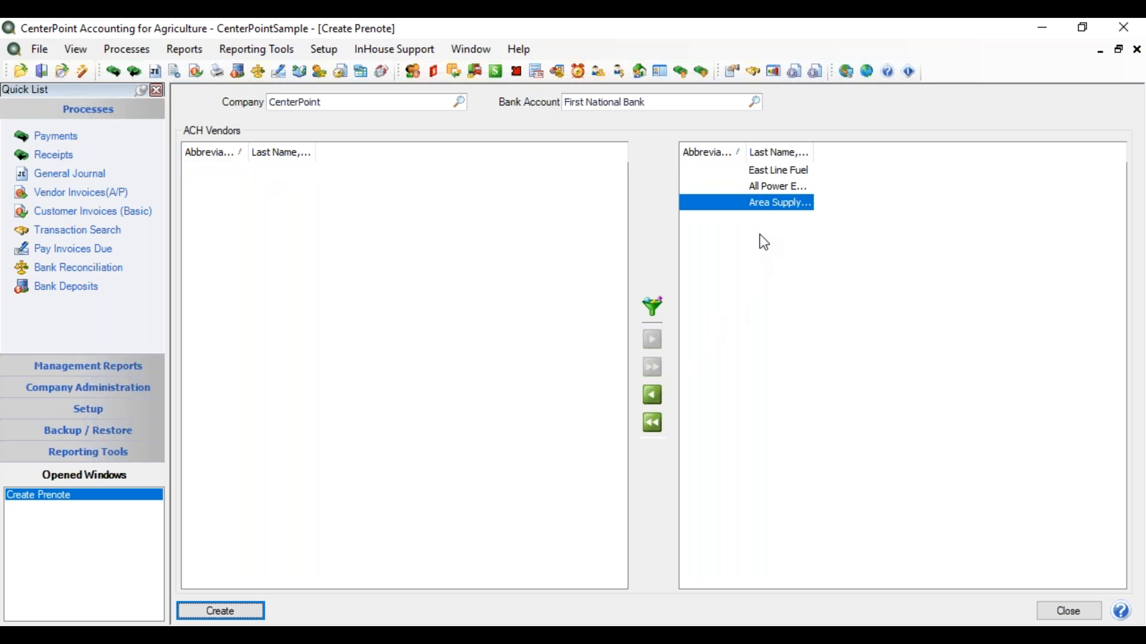
pyautogui.moveTo(756, 244)
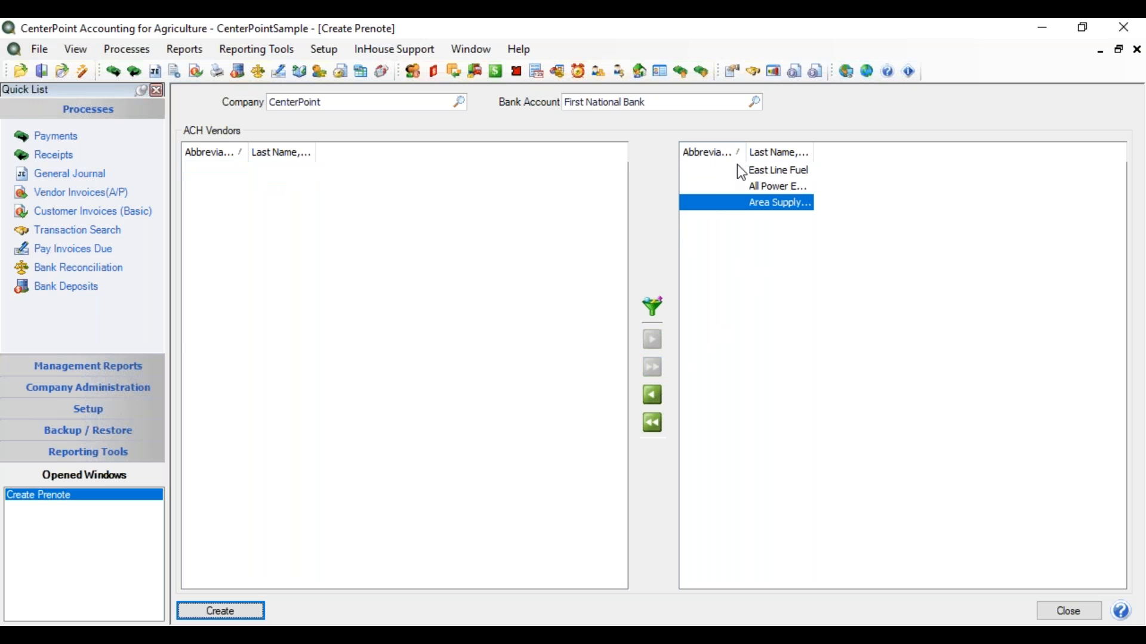
pyautogui.moveTo(292, 565)
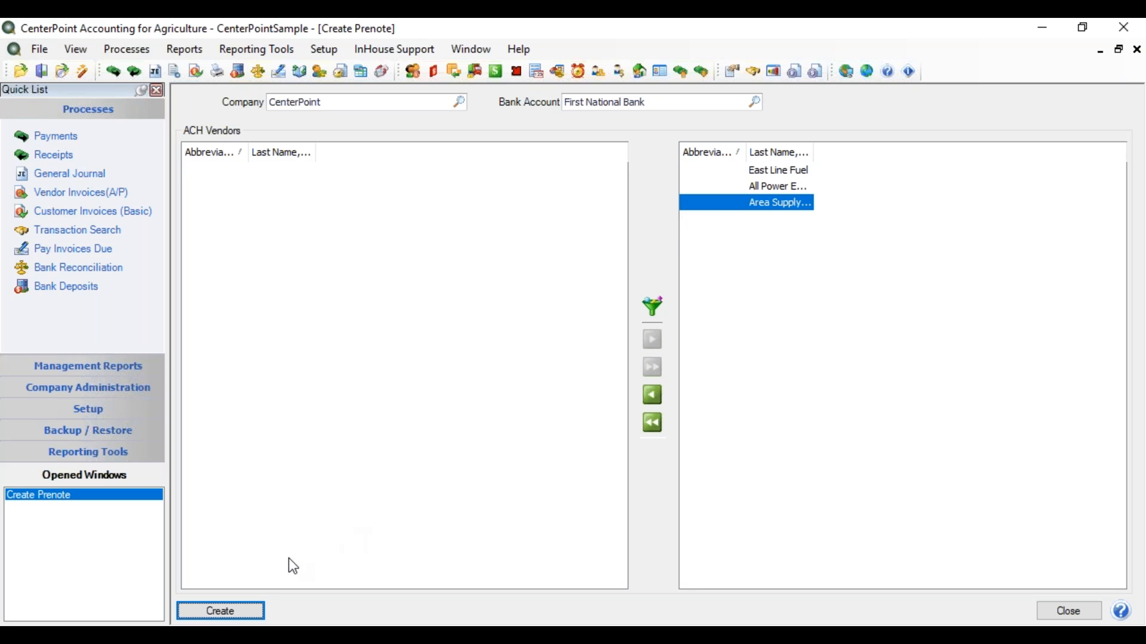
# Generate the ACH prenote file for the selected vendors and acknowledge the success message
pyautogui.click(219, 611)
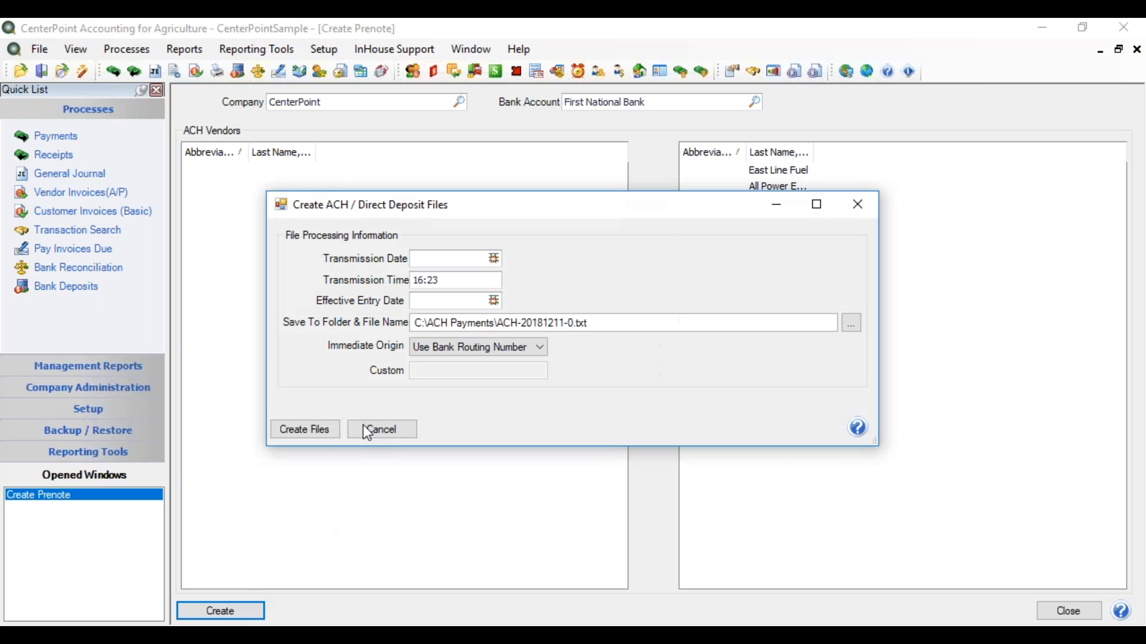
pyautogui.click(446, 258)
pyautogui.write('12/11/2018')
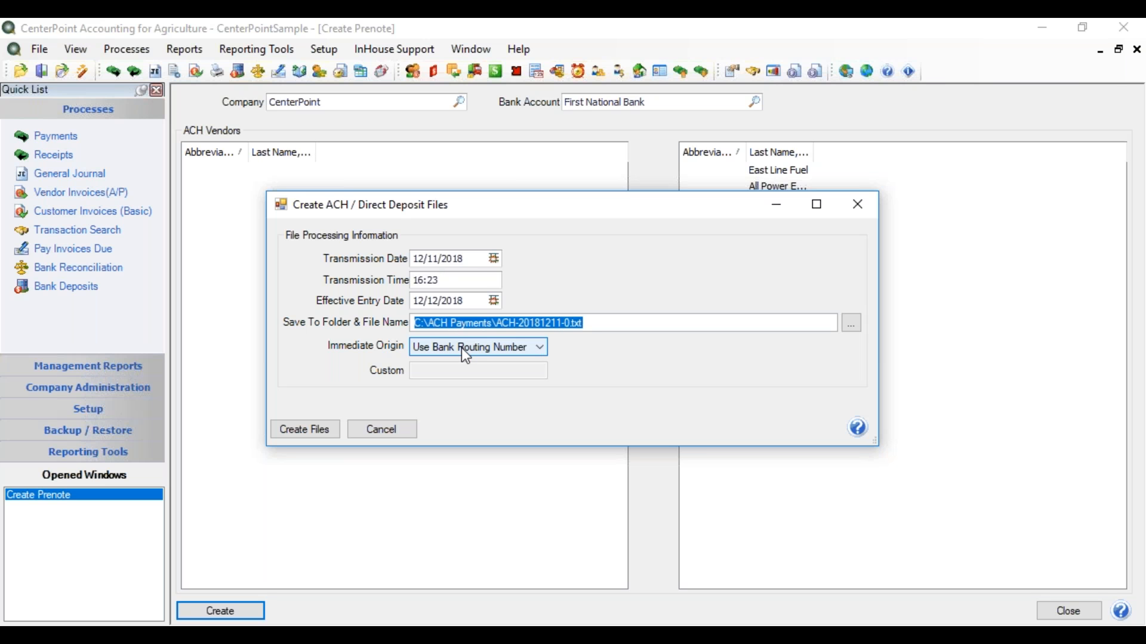
pyautogui.moveTo(475, 338)
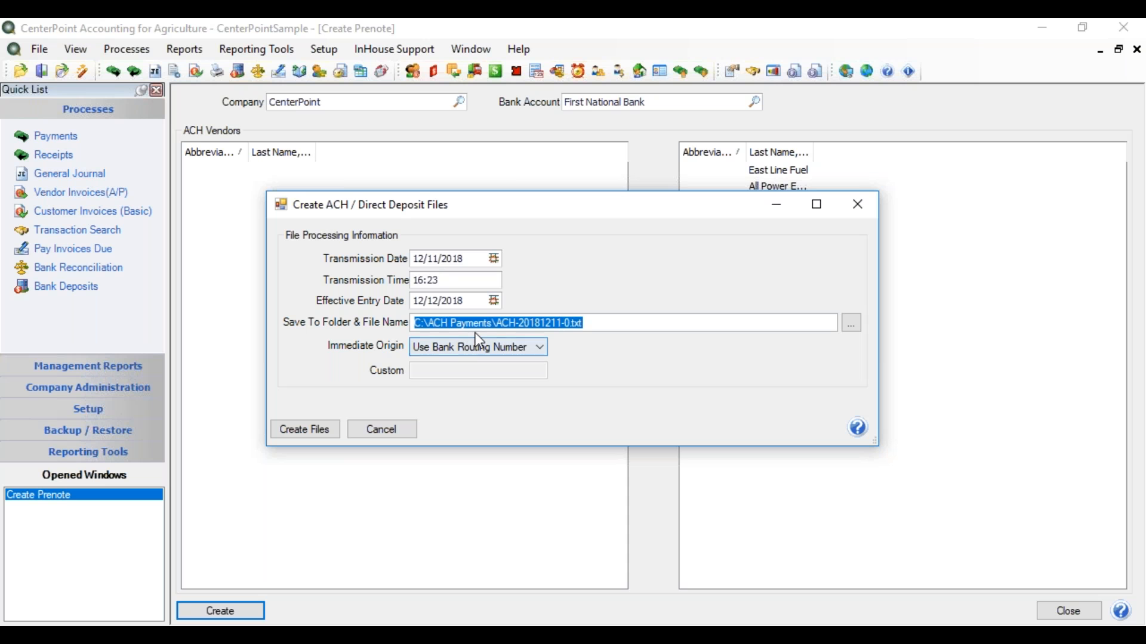
pyautogui.moveTo(511, 322)
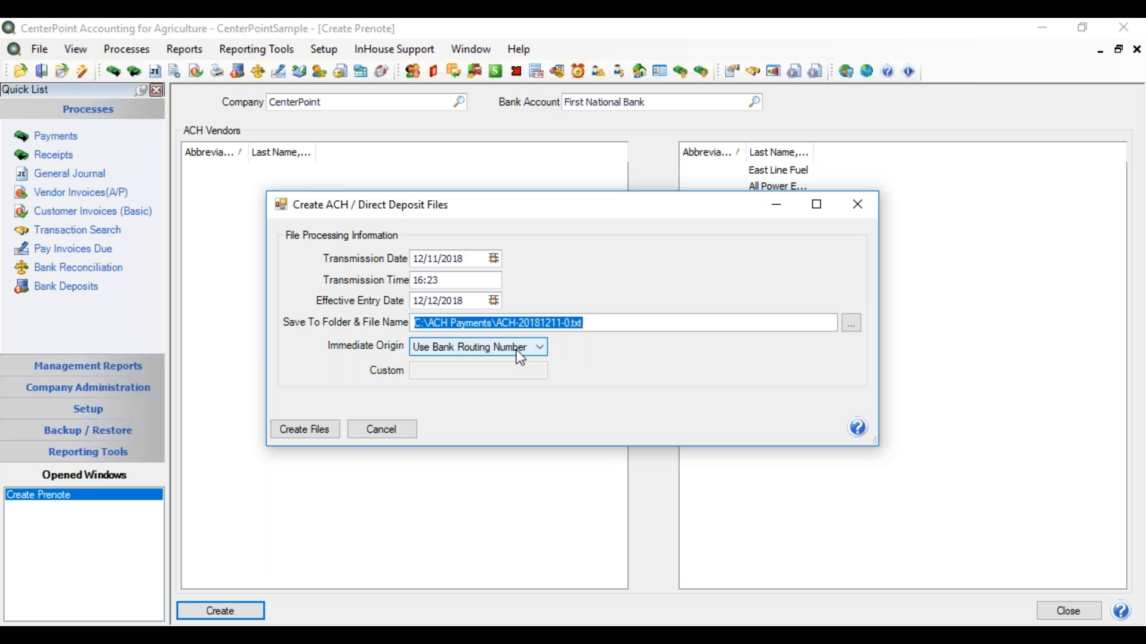
pyautogui.moveTo(523, 356)
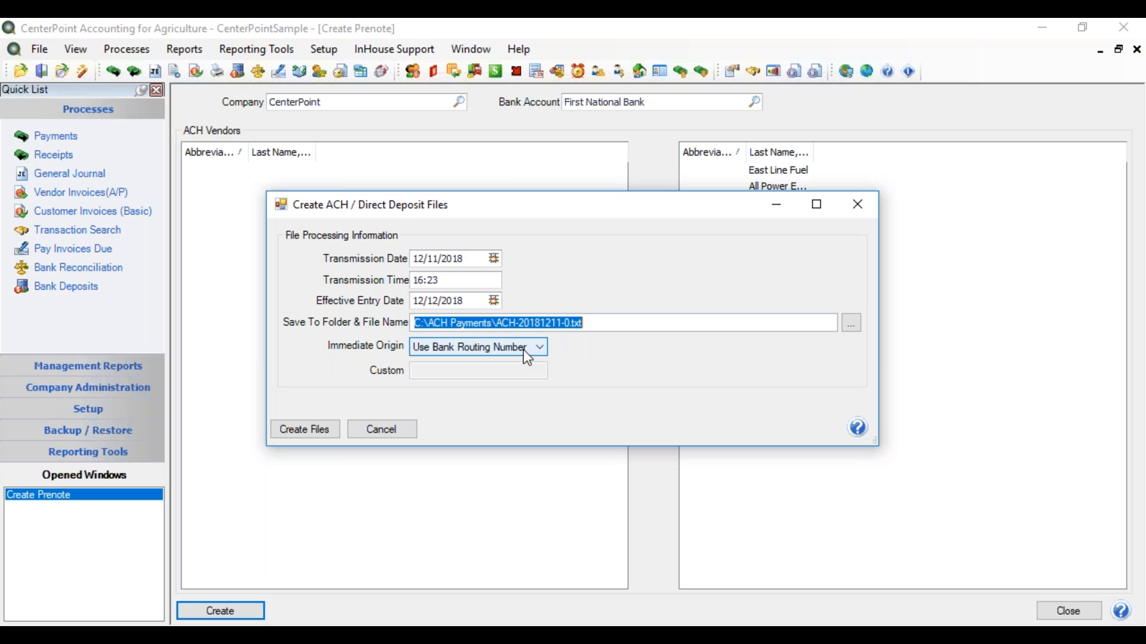
pyautogui.moveTo(304, 429)
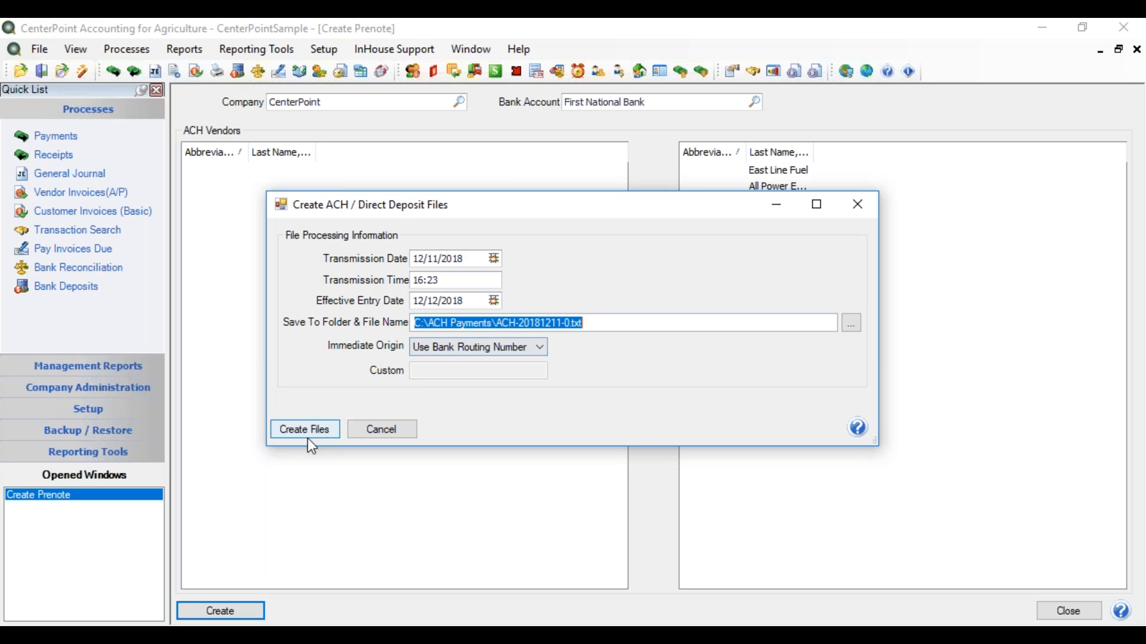
pyautogui.click(304, 429)
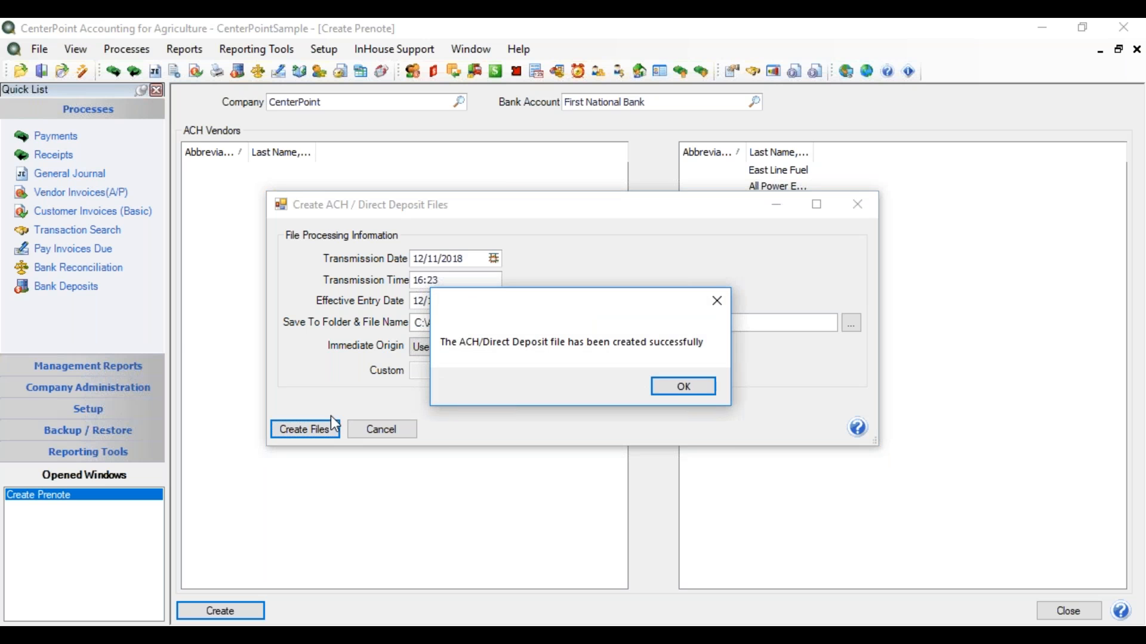
pyautogui.moveTo(682, 386)
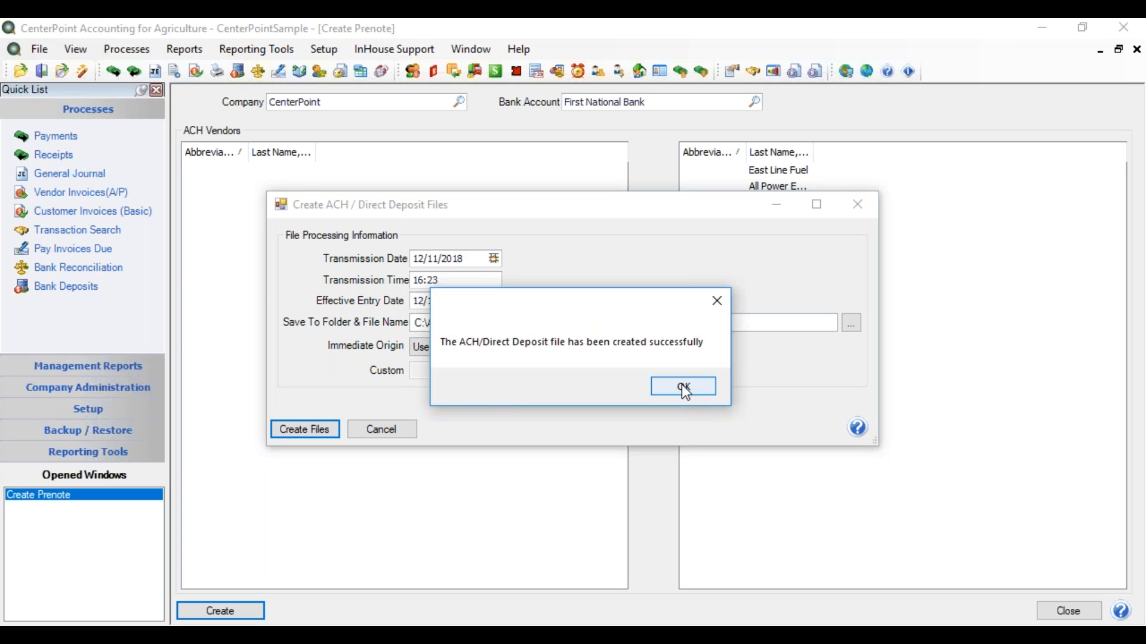
pyautogui.click(682, 386)
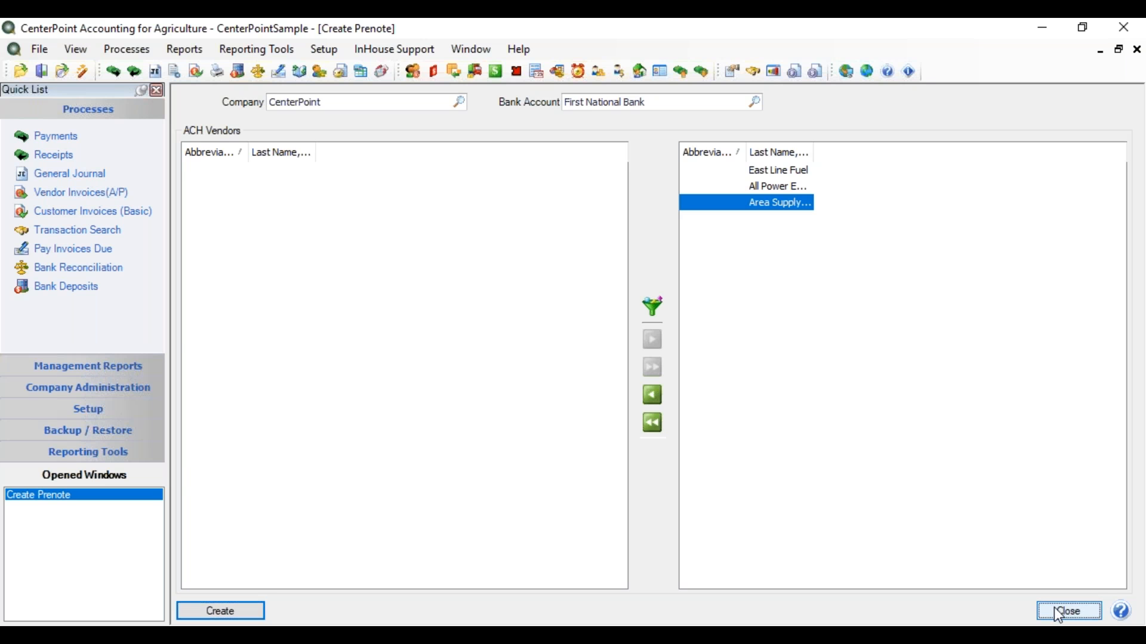
# Close the Create Prenote window and open the Processes > ACH Files submenu
pyautogui.click(1068, 612)
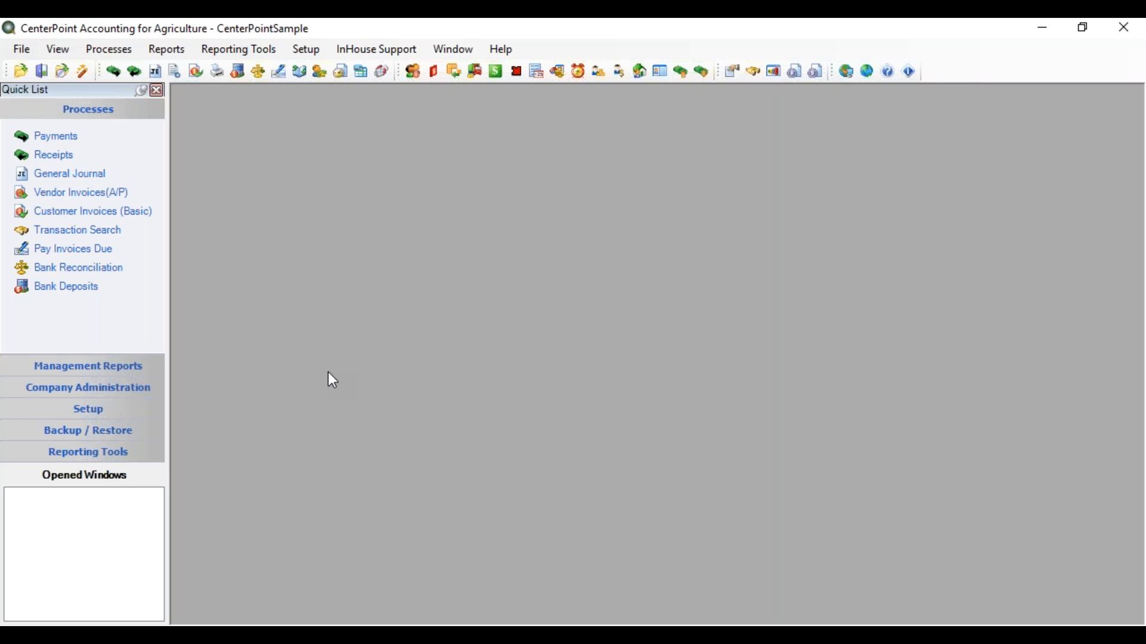
pyautogui.moveTo(231, 149)
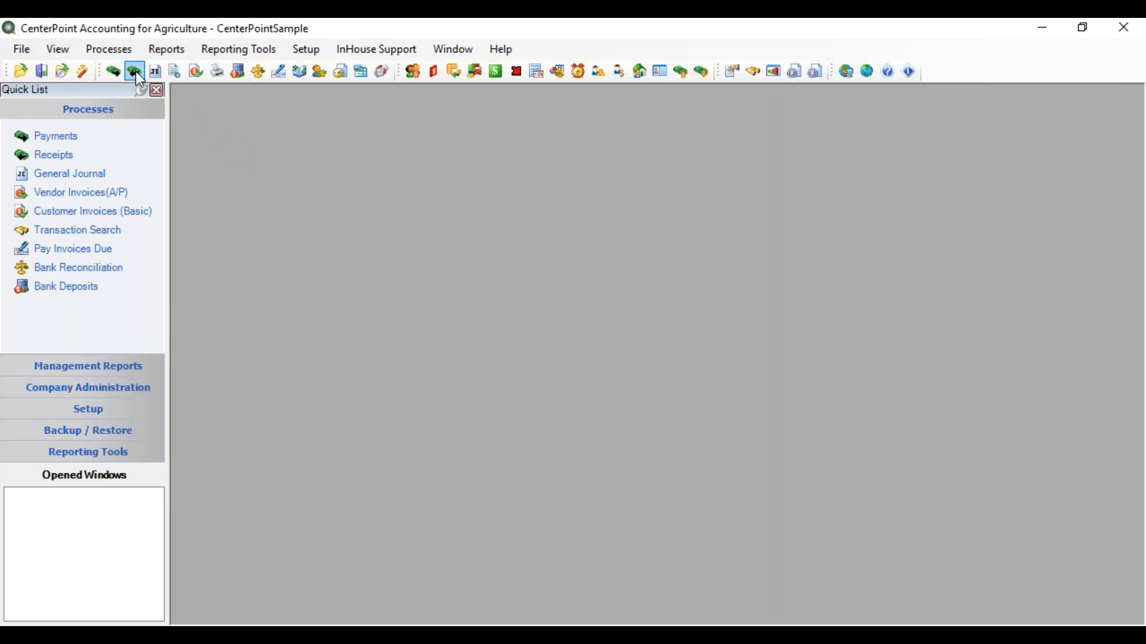
pyautogui.click(108, 49)
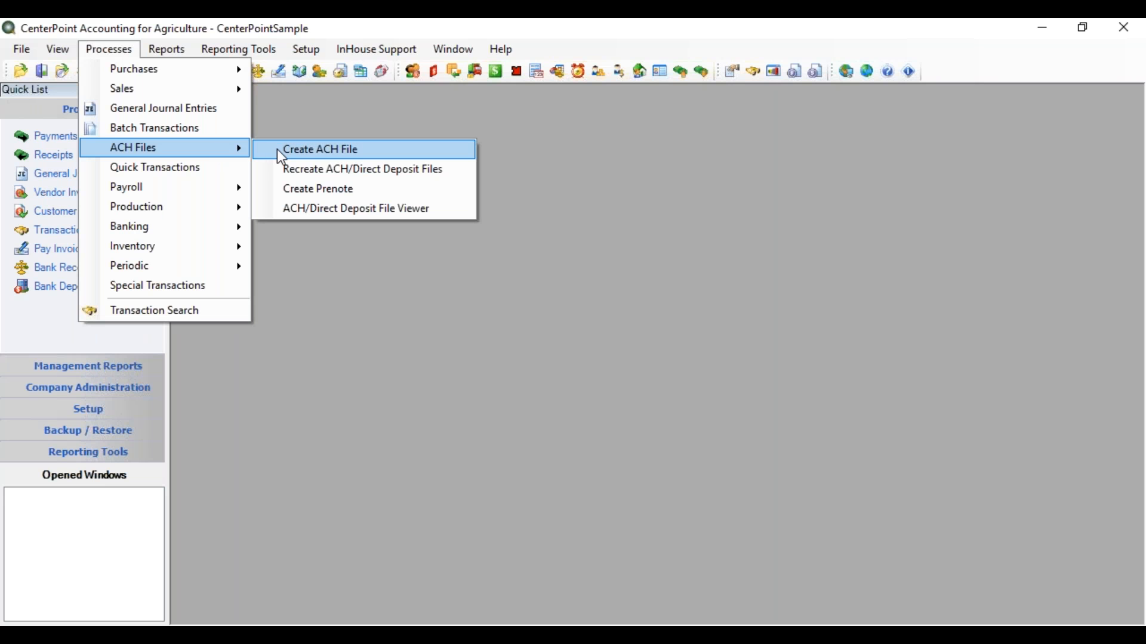
# Open Create ACH File, toggling Area Supply Center off and back on for a 332.00 total
pyautogui.click(319, 149)
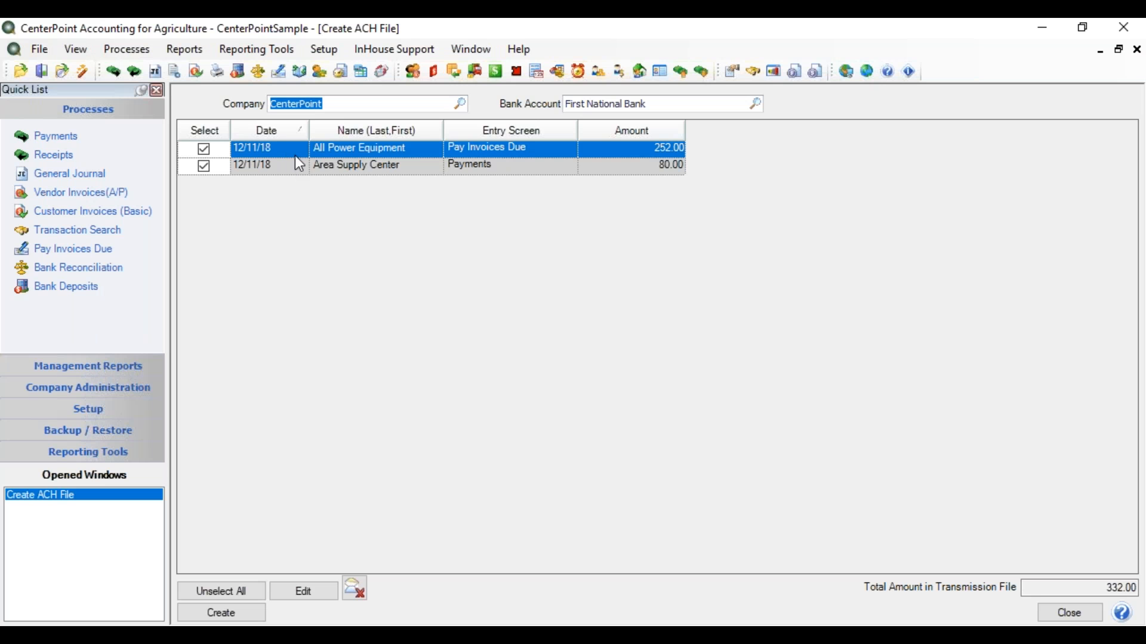
pyautogui.moveTo(387, 181)
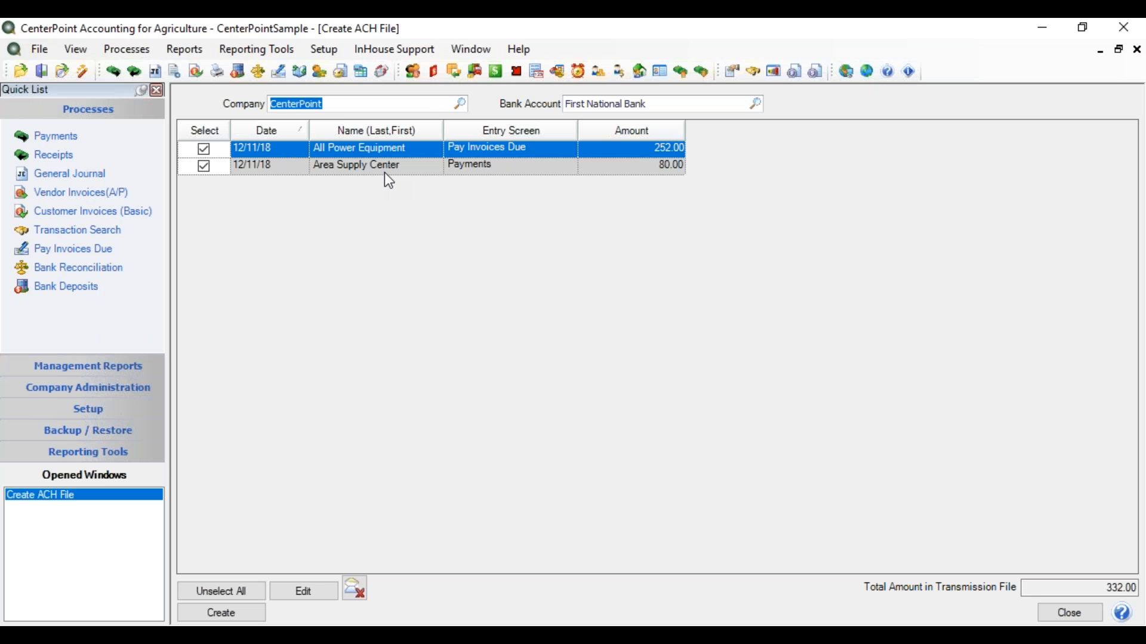
pyautogui.moveTo(367, 181)
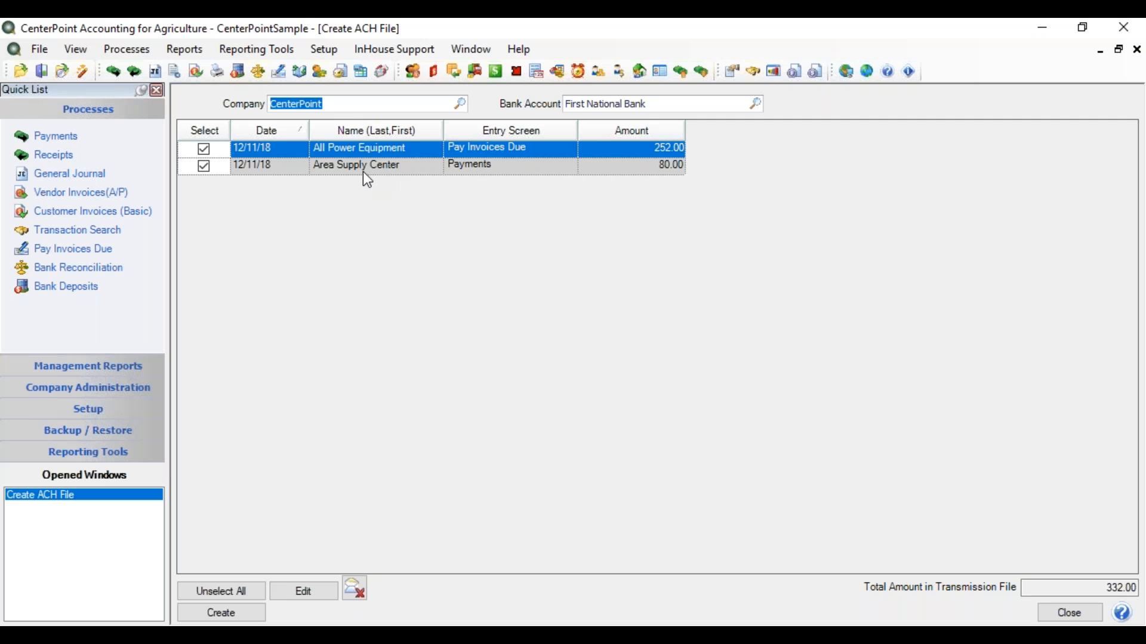
pyautogui.moveTo(330, 188)
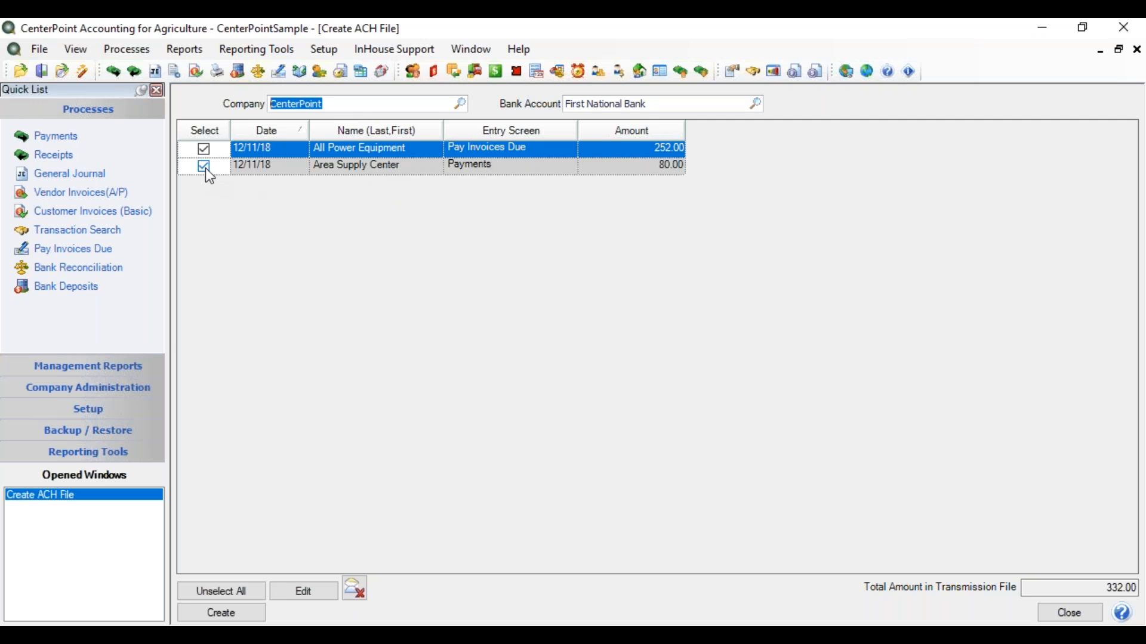
pyautogui.click(203, 165)
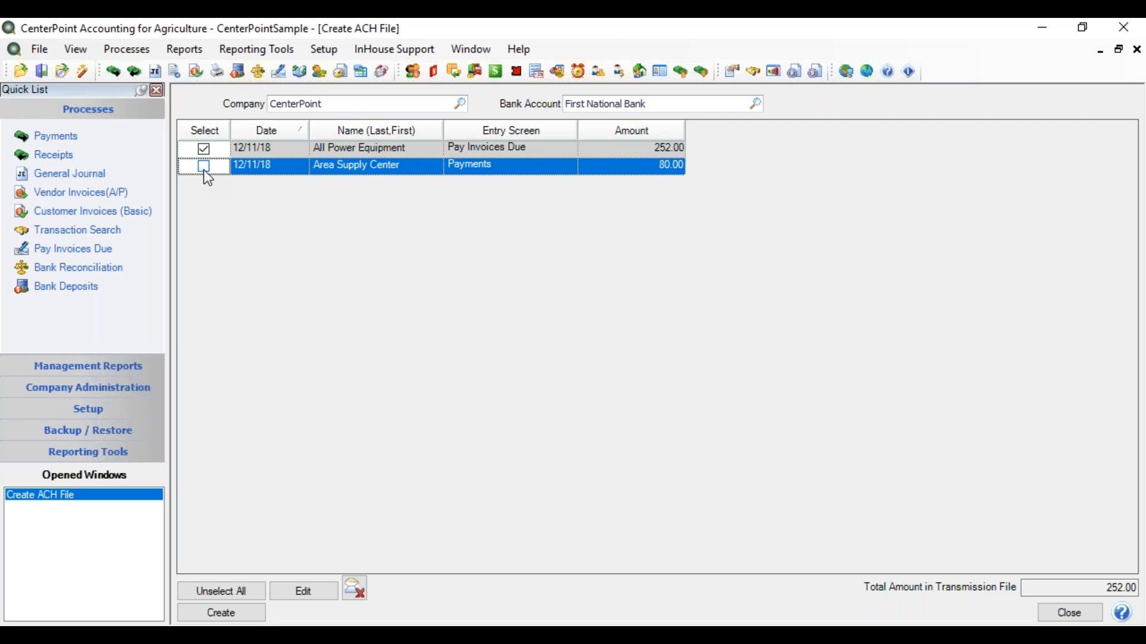
pyautogui.moveTo(204, 174)
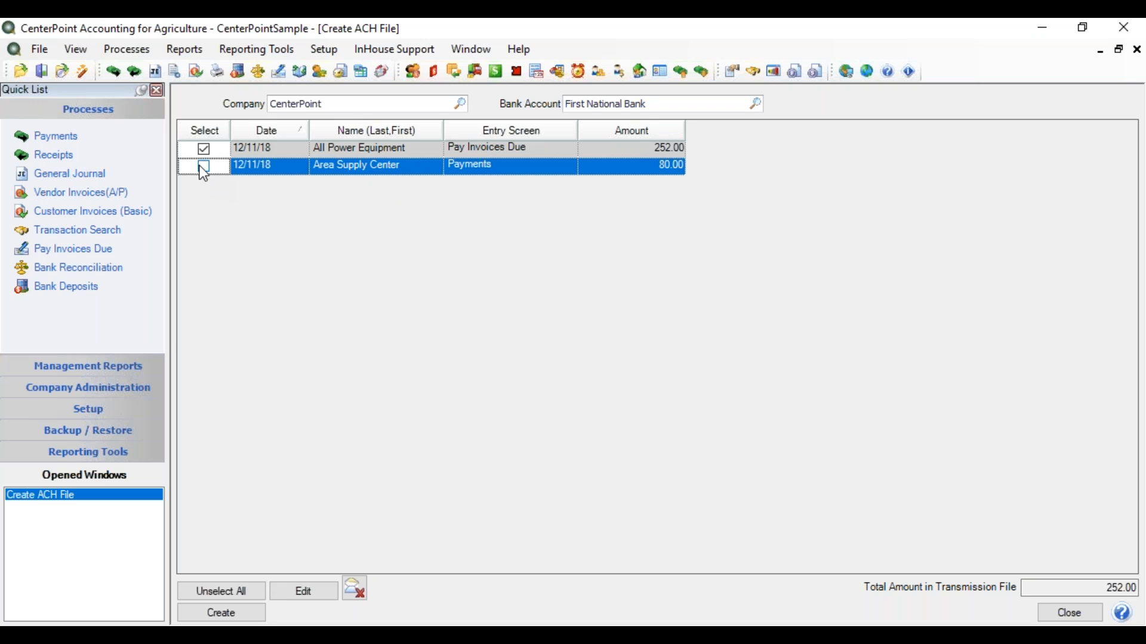
pyautogui.click(203, 164)
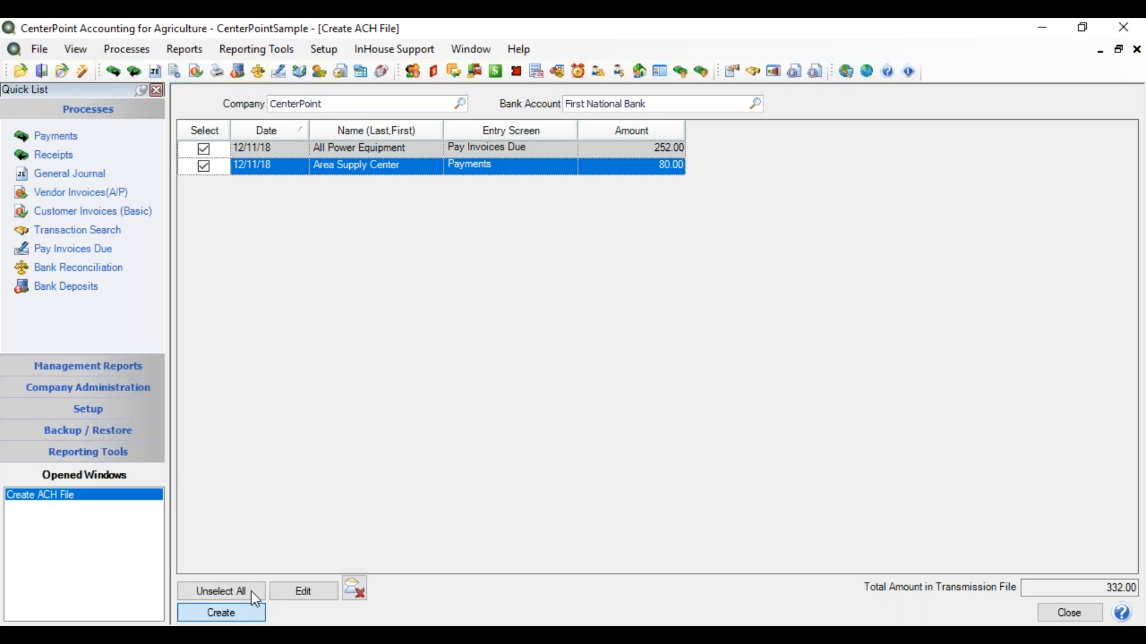
# Create the ACH payment file with transmission date 12/11/2018 and effective date 12/13/2018, then confirm
pyautogui.click(221, 612)
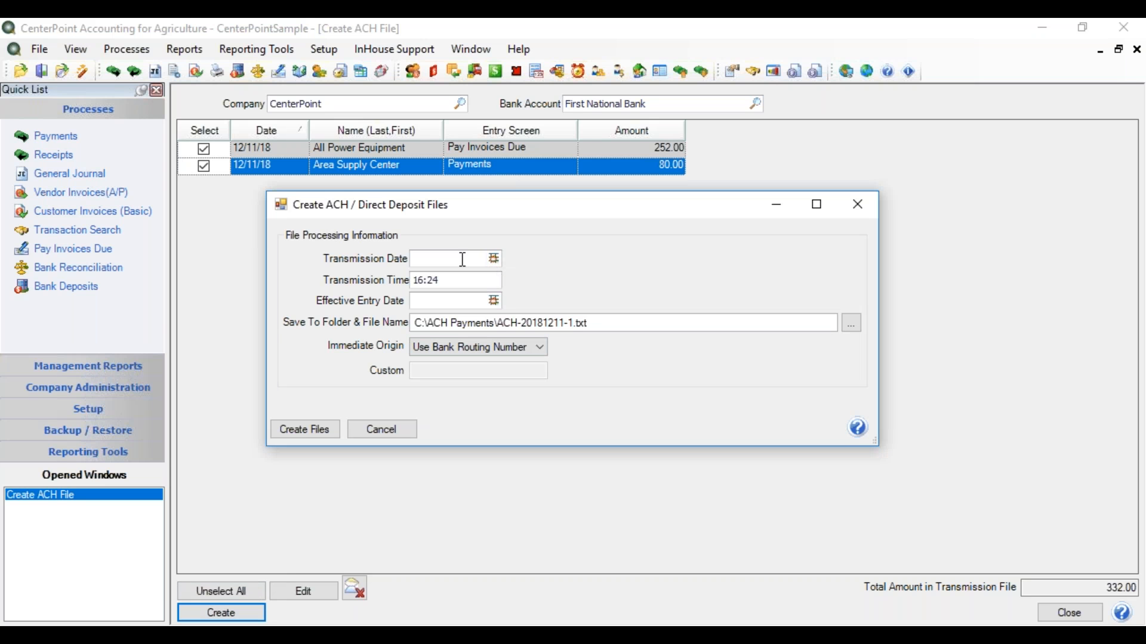
pyautogui.write('11')
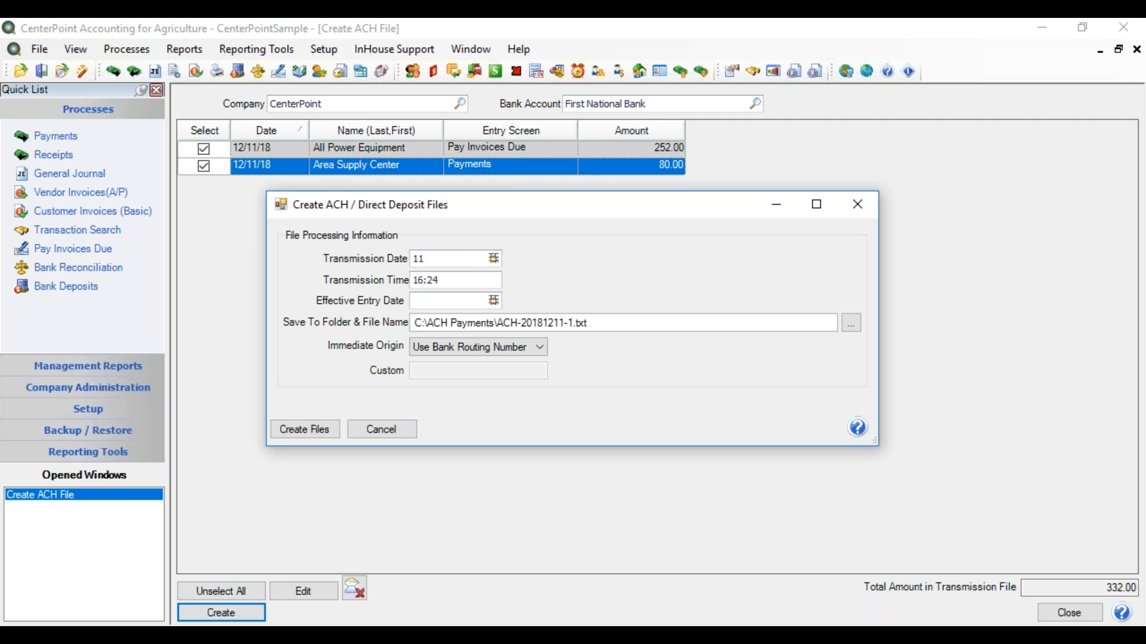
pyautogui.write('12/11/2018')
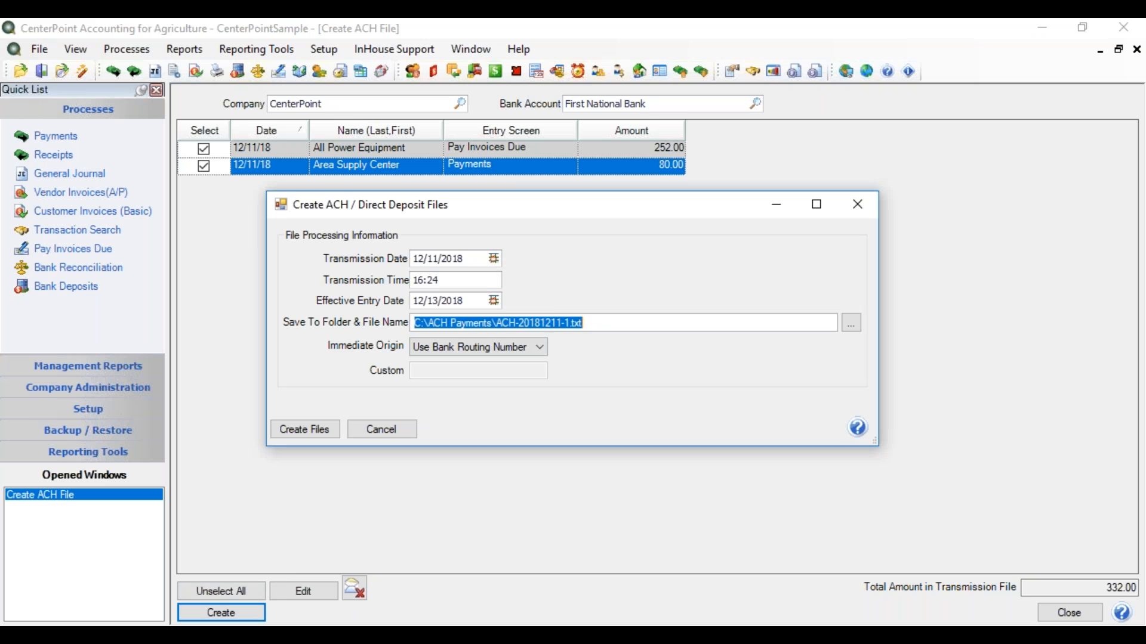
pyautogui.moveTo(551, 344)
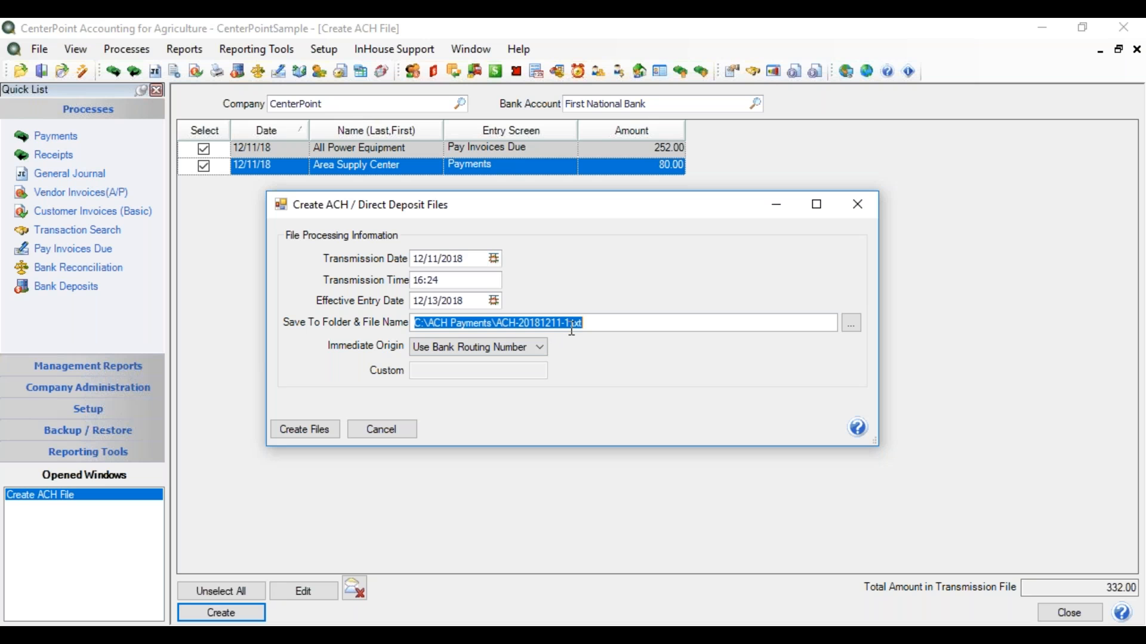
pyautogui.moveTo(549, 344)
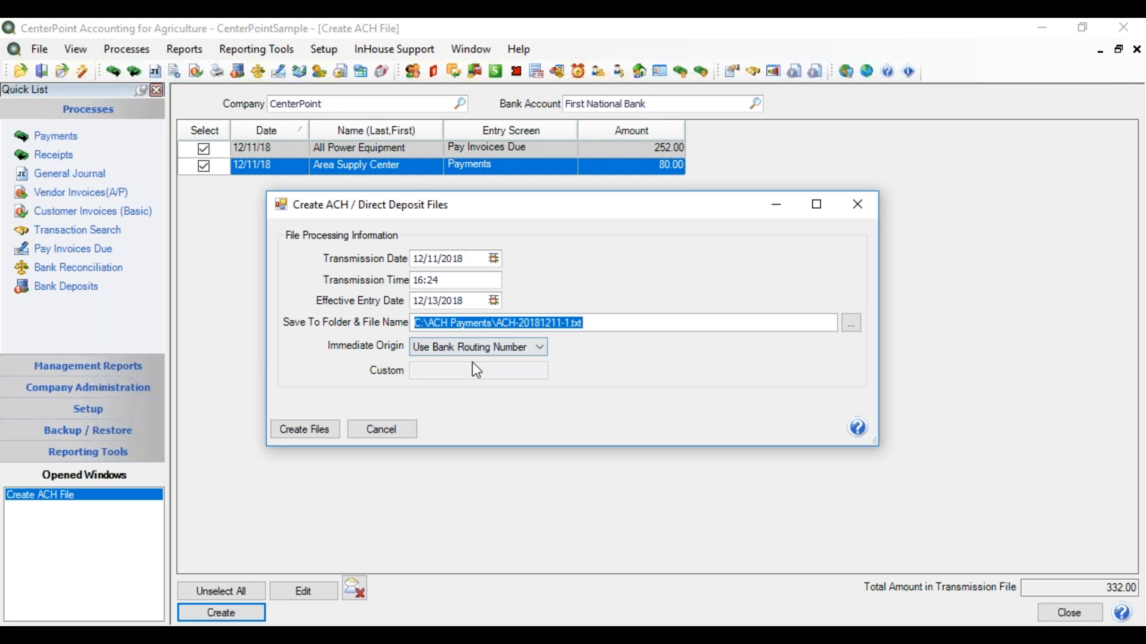
pyautogui.moveTo(304, 429)
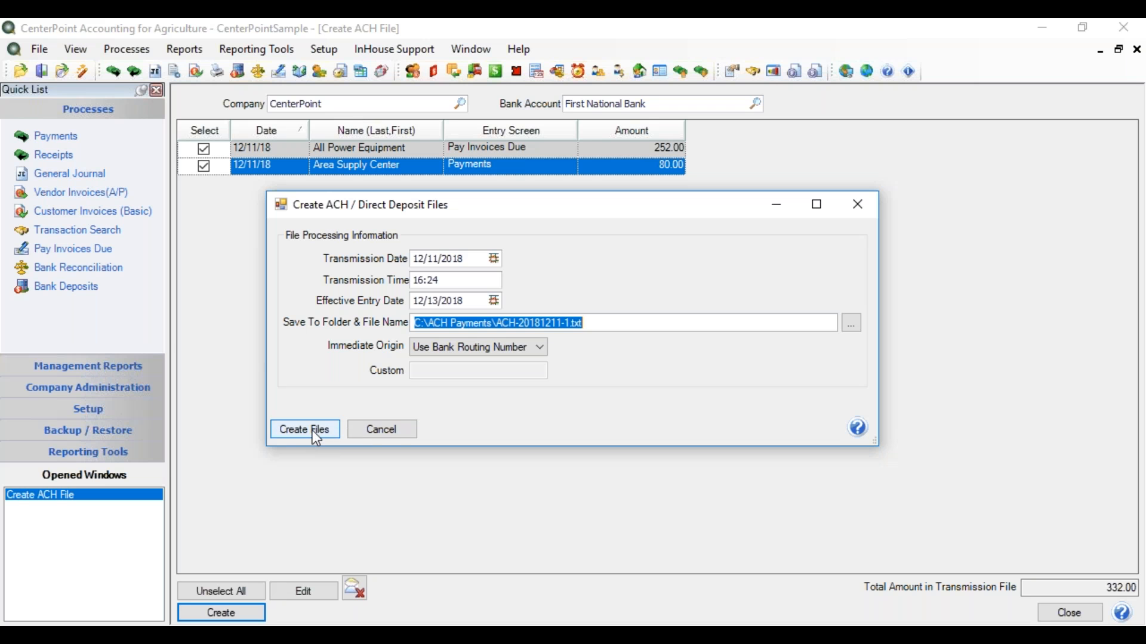
pyautogui.click(303, 429)
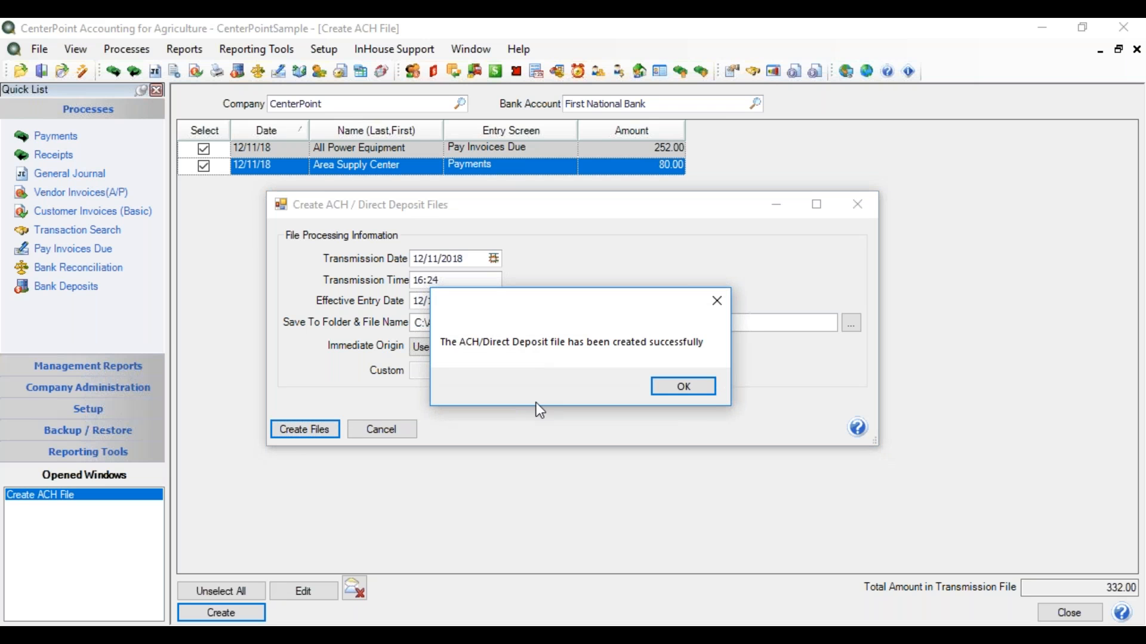
pyautogui.click(681, 386)
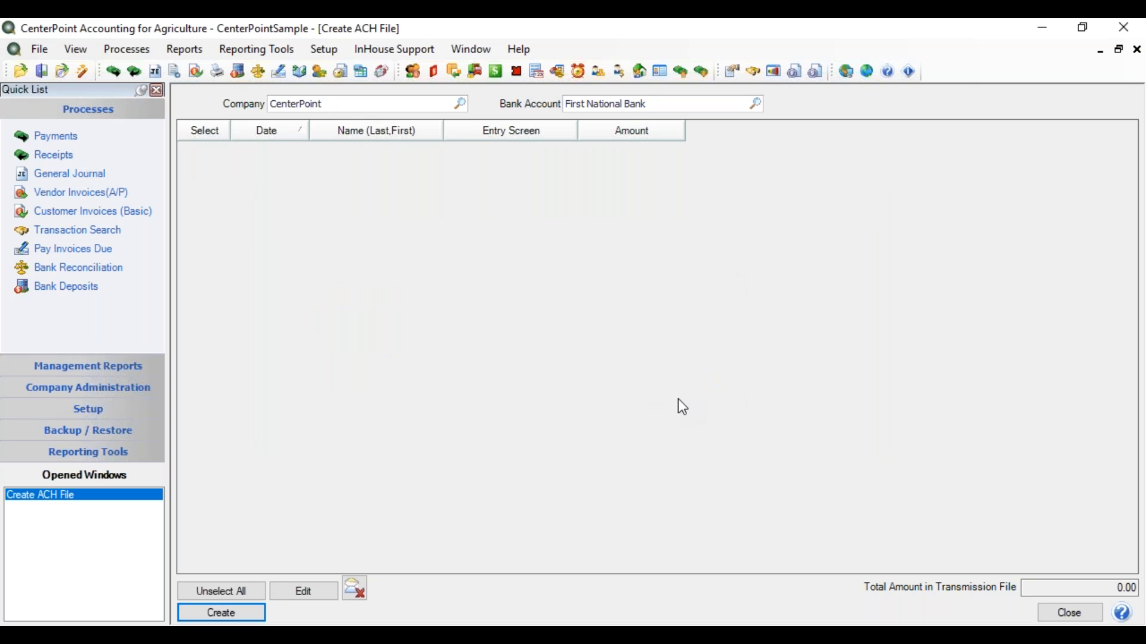
pyautogui.moveTo(676, 404)
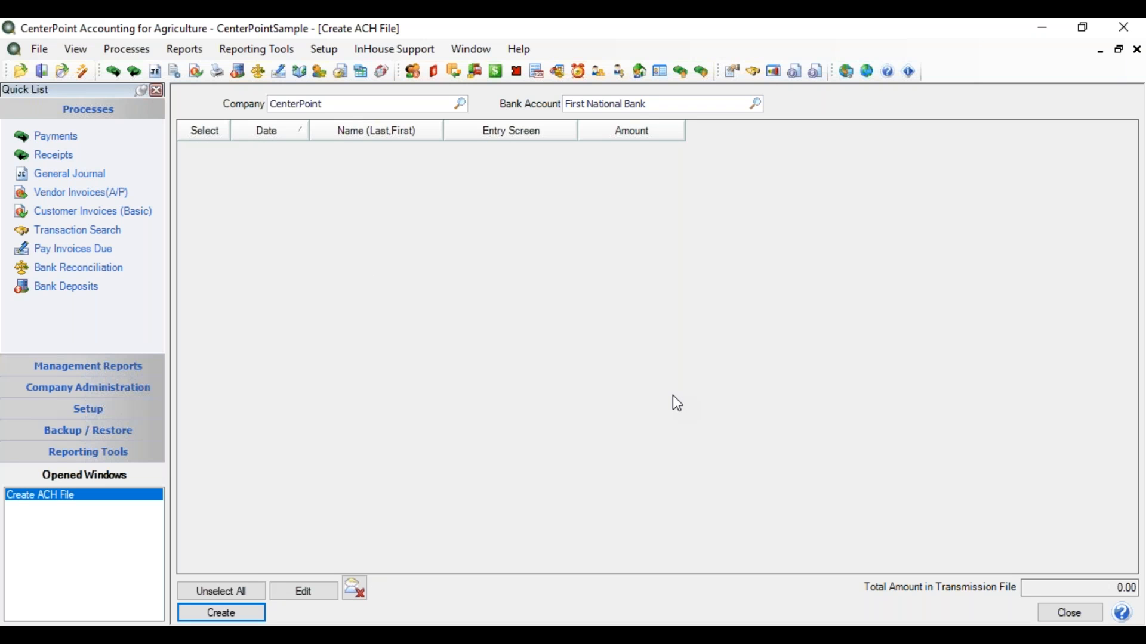
pyautogui.moveTo(601, 387)
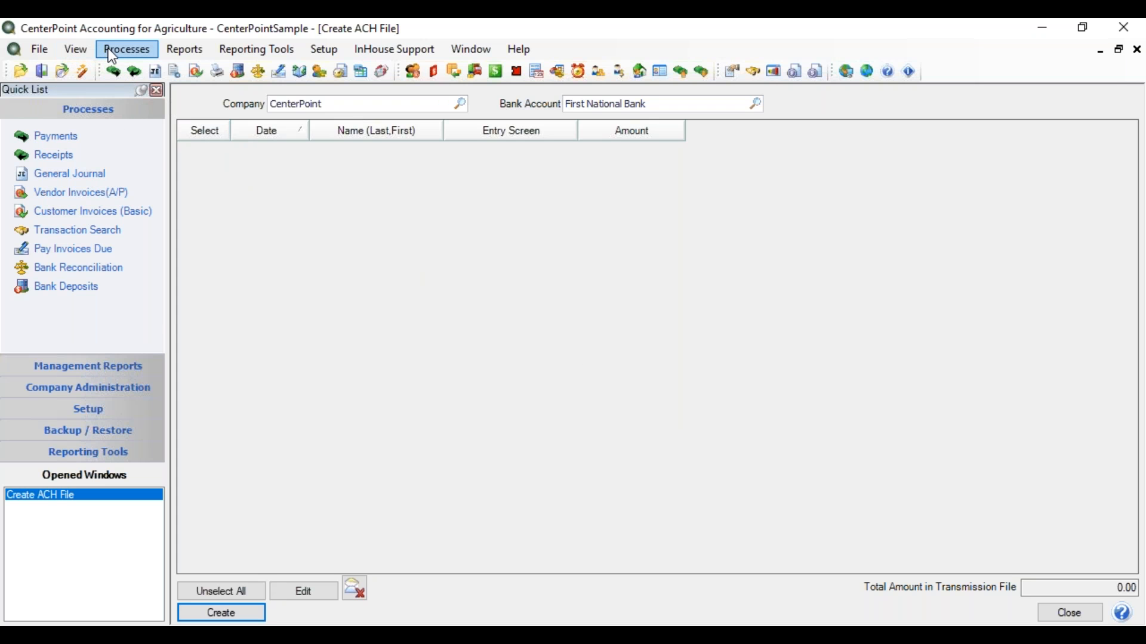
# Open the ACH/Direct Deposit File Viewer from Processes > ACH Files
pyautogui.click(126, 49)
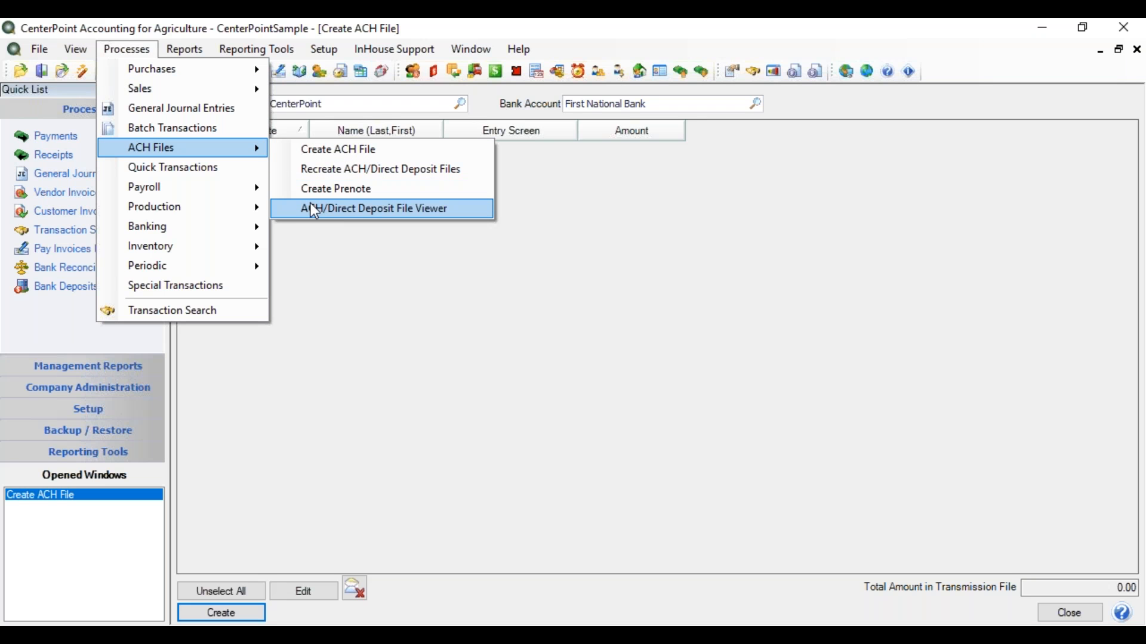
pyautogui.moveTo(314, 214)
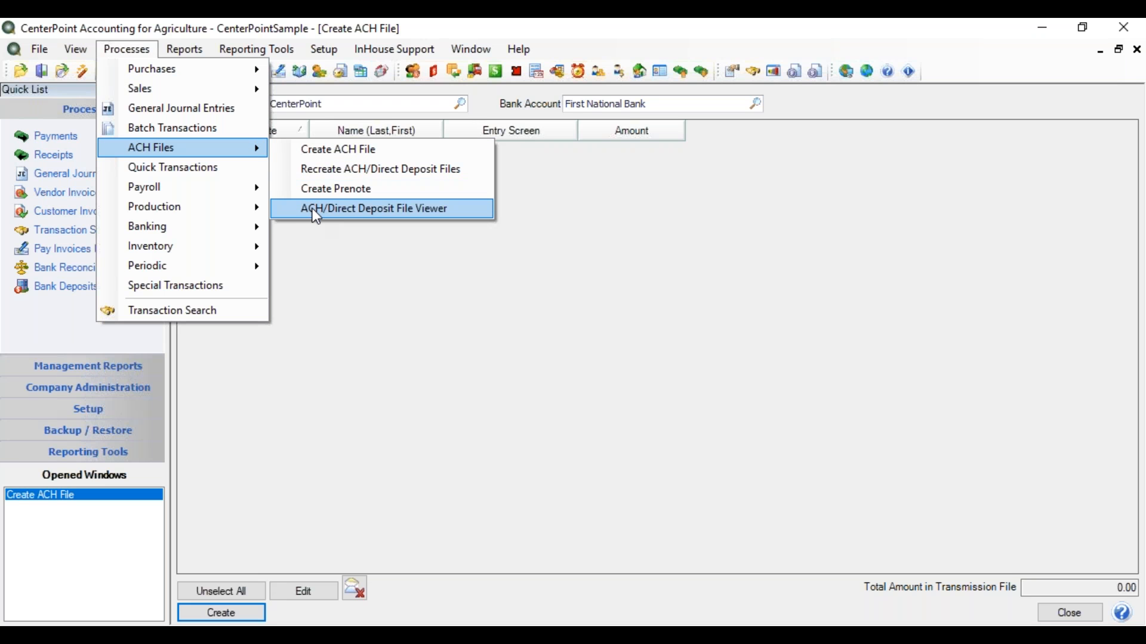
pyautogui.click(372, 208)
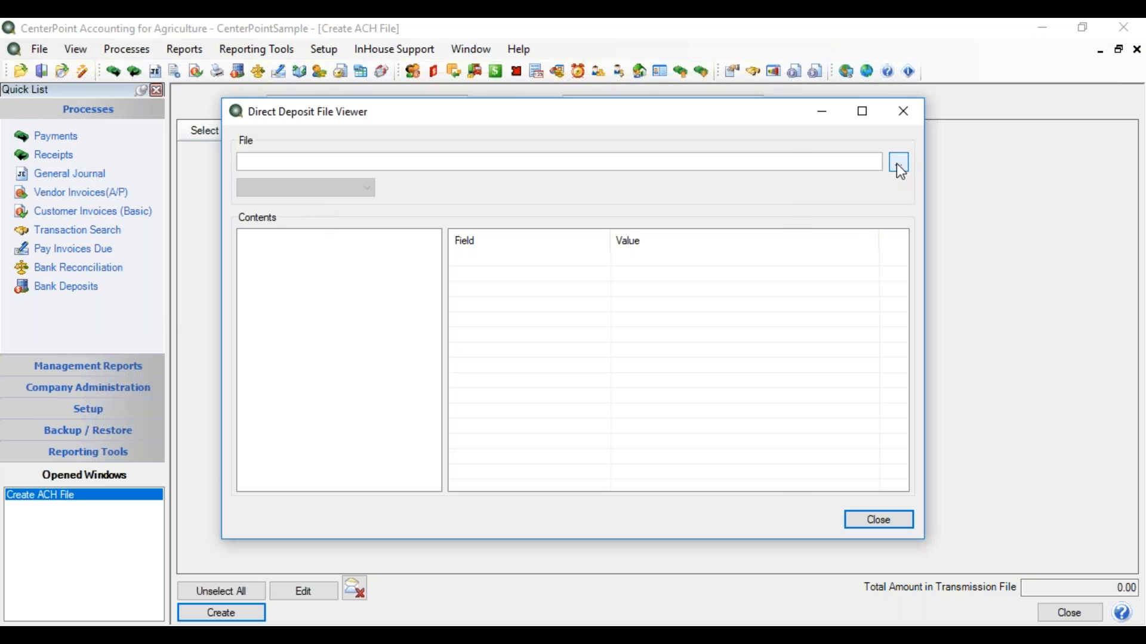
# Load ACH-20181211-1.txt from the ACH Payments folder into the viewer
pyautogui.click(898, 162)
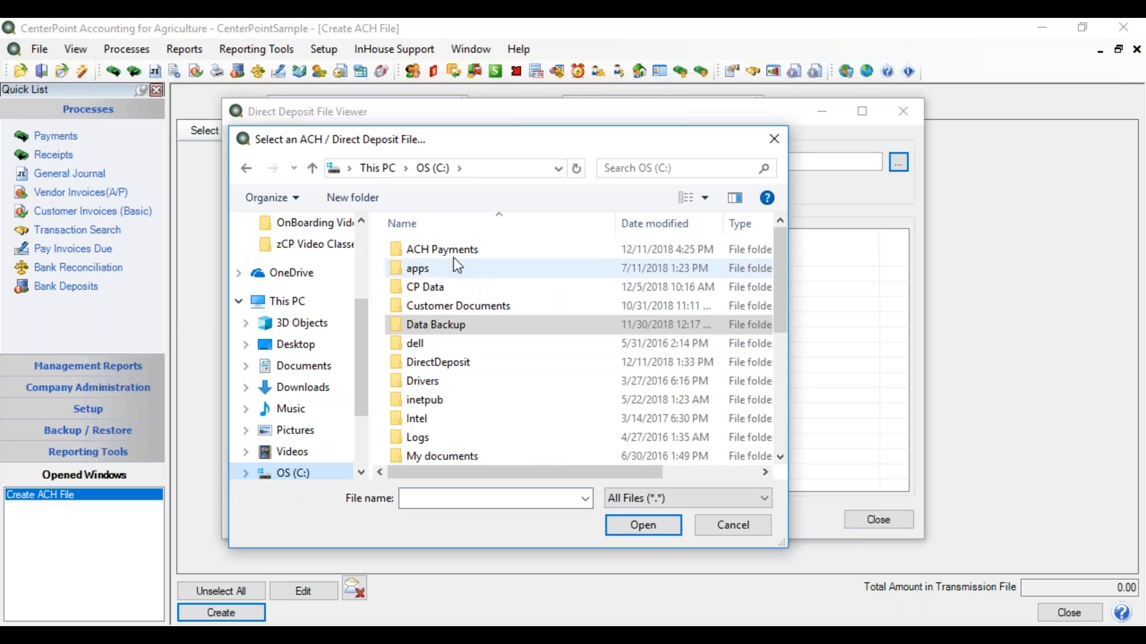
pyautogui.doubleClick(441, 248)
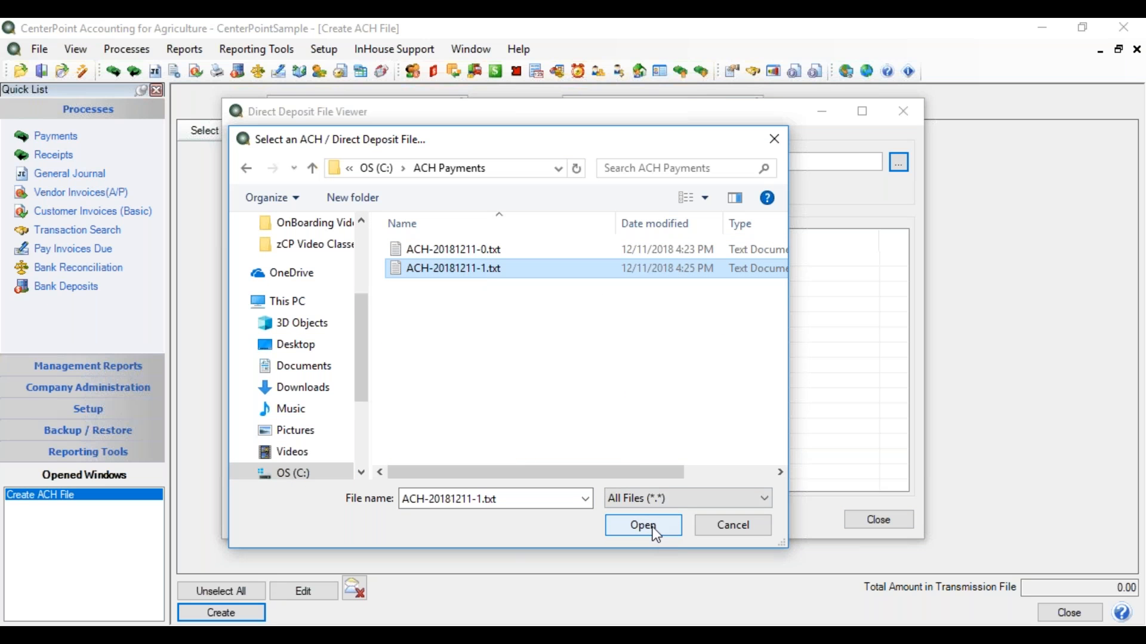
pyautogui.click(642, 525)
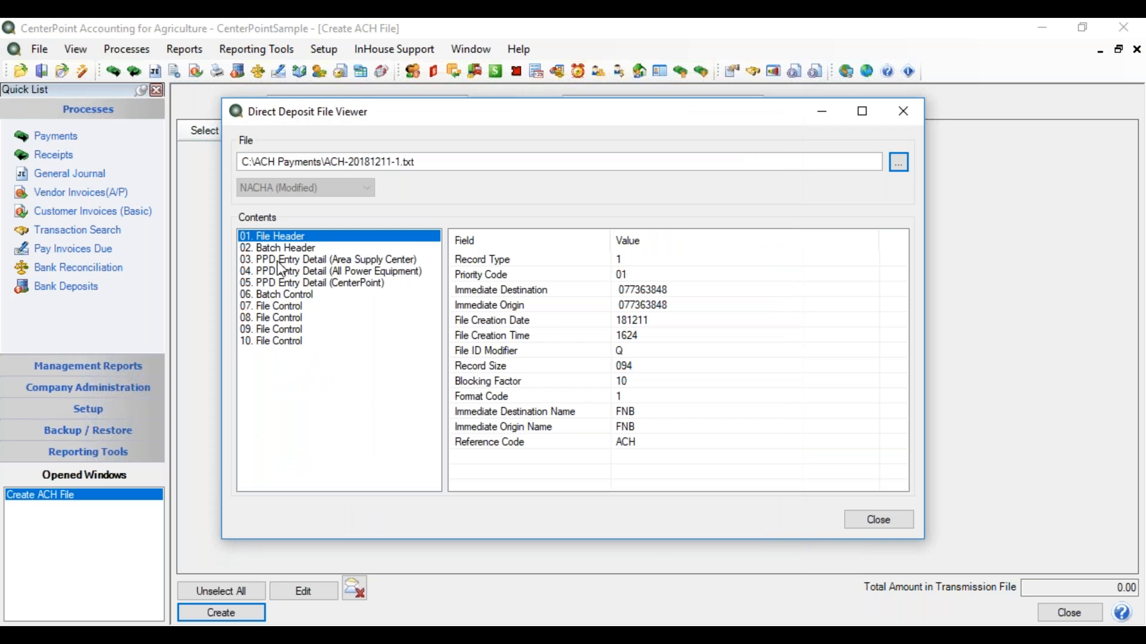
# Inspect both vendor entry details, batch control and file control records, then close the viewer
pyautogui.click(329, 260)
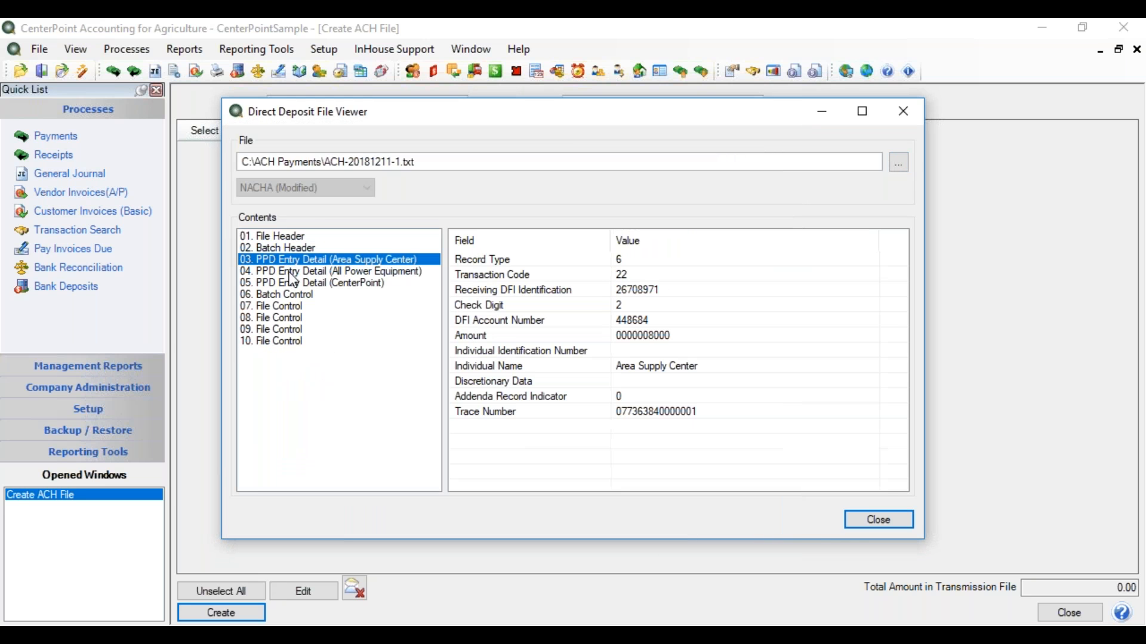
pyautogui.click(330, 271)
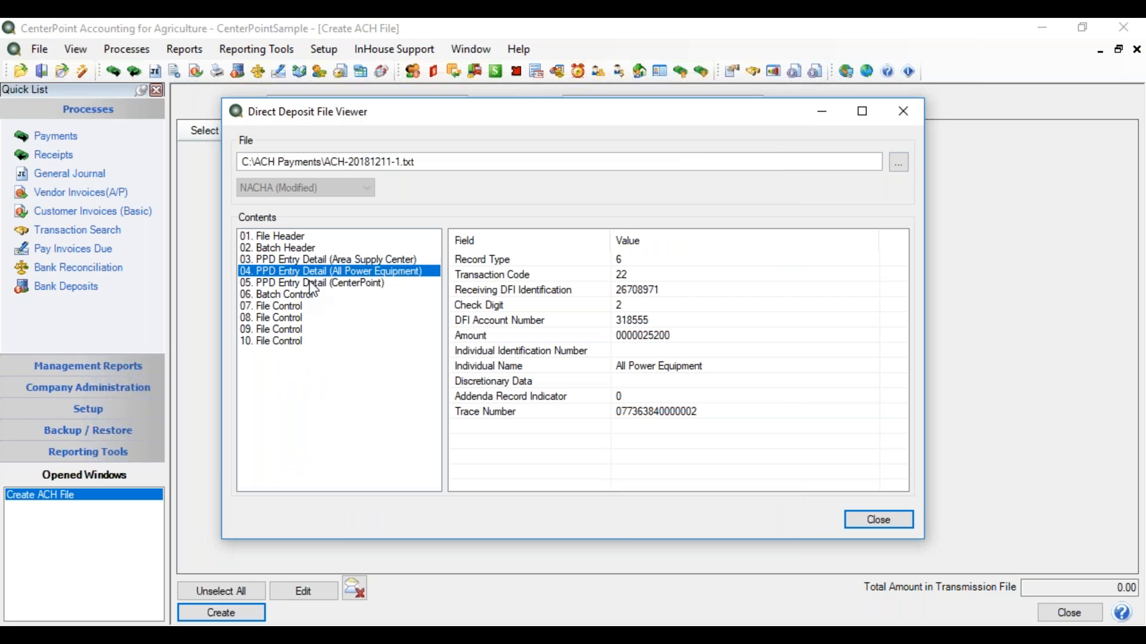
pyautogui.click(328, 260)
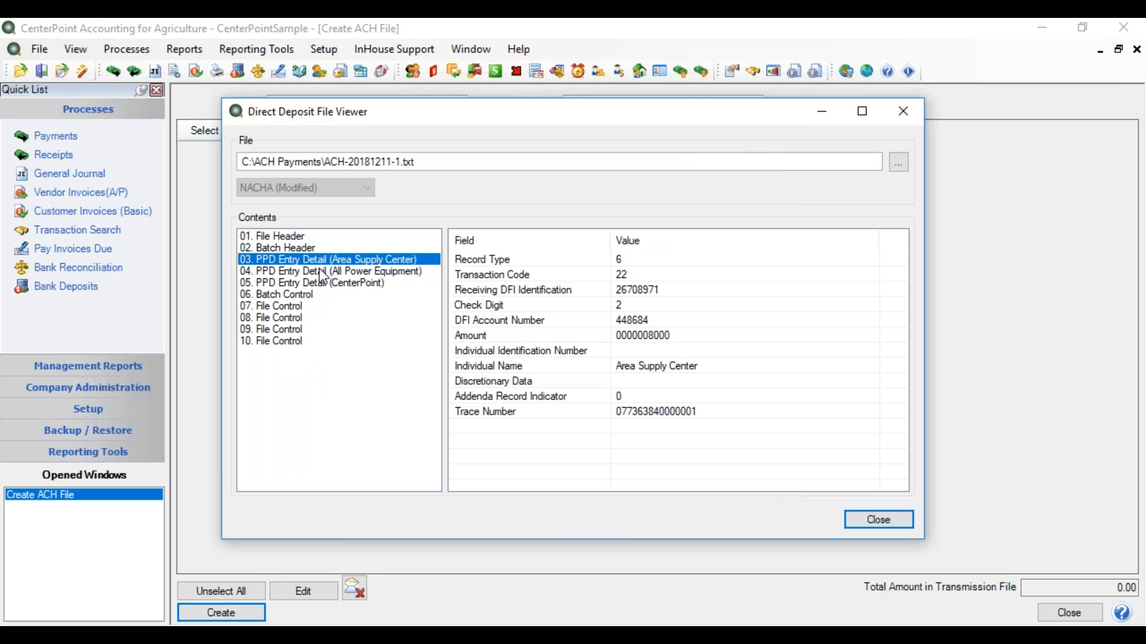
pyautogui.click(332, 271)
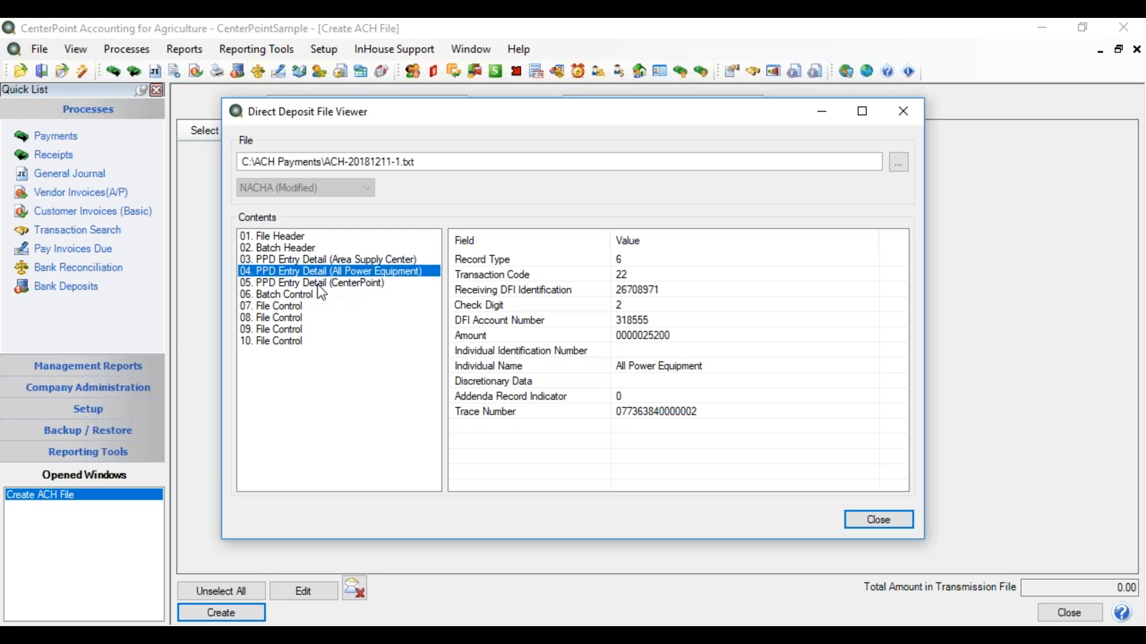
pyautogui.click(280, 294)
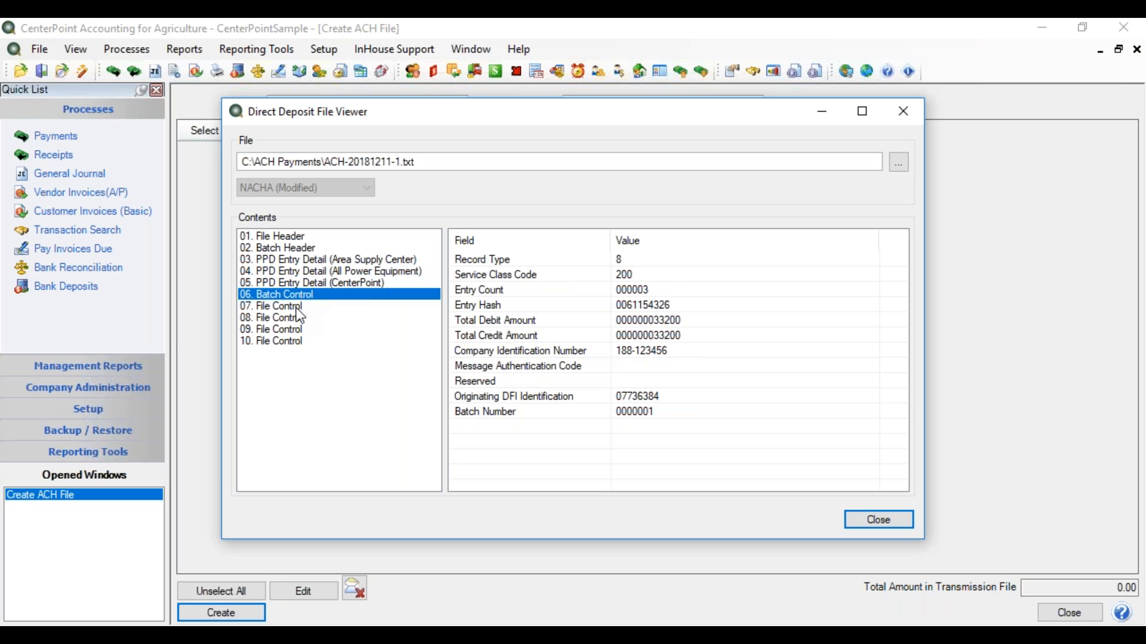
pyautogui.click(278, 317)
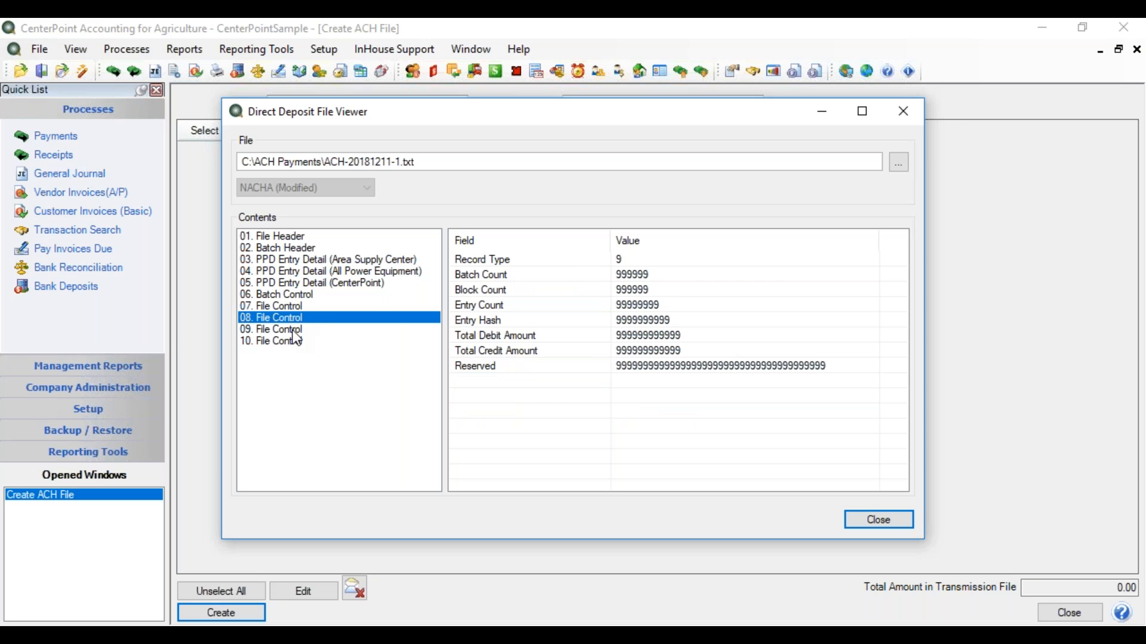
pyautogui.moveTo(878, 519)
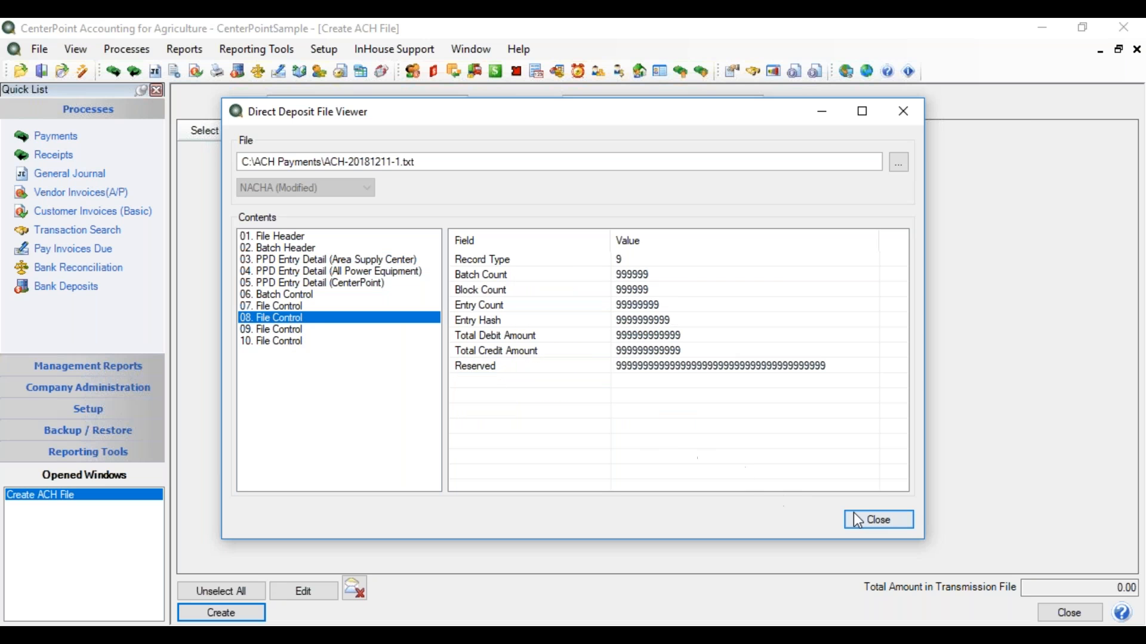
pyautogui.click(878, 520)
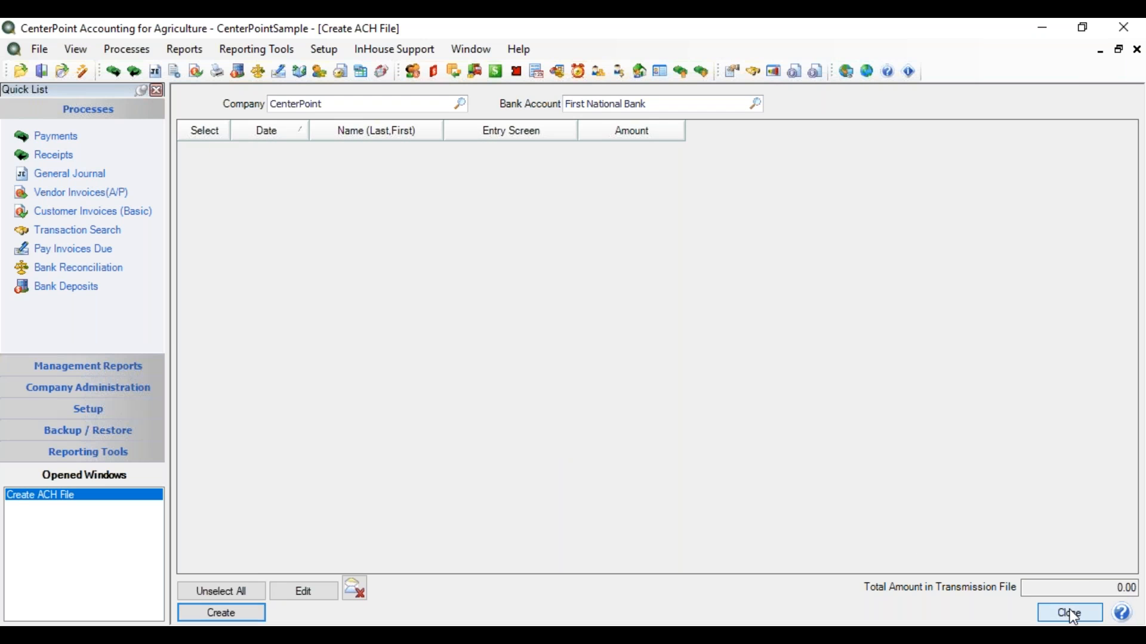
# Close Create ACH File and open Recreate ACH/Direct Deposit Files, listing three saved files
pyautogui.click(1069, 612)
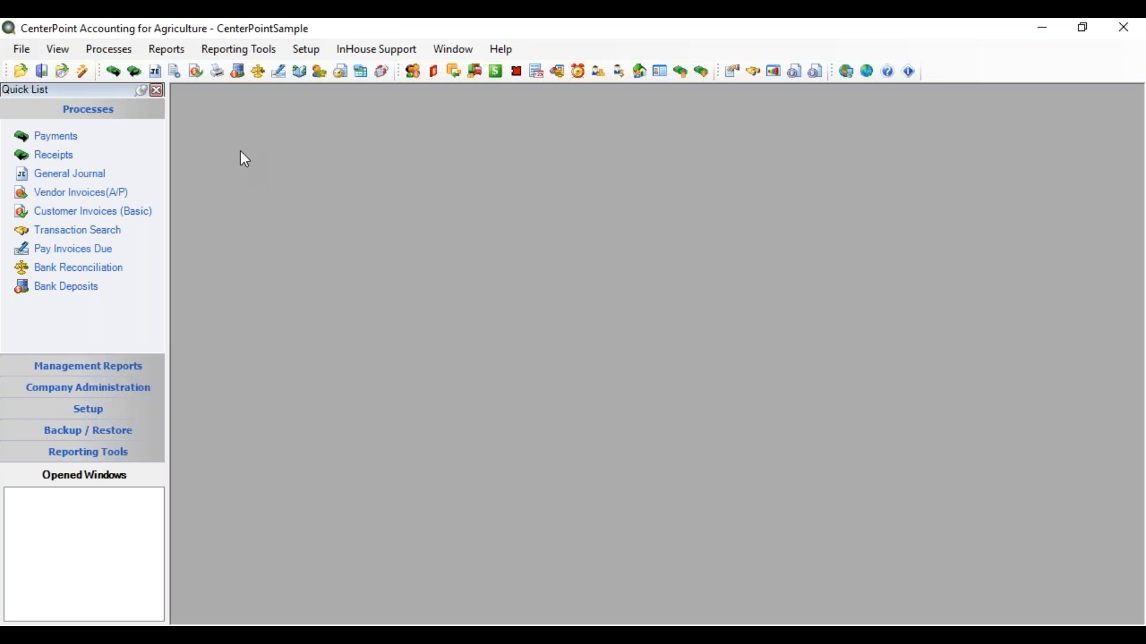
pyautogui.moveTo(207, 117)
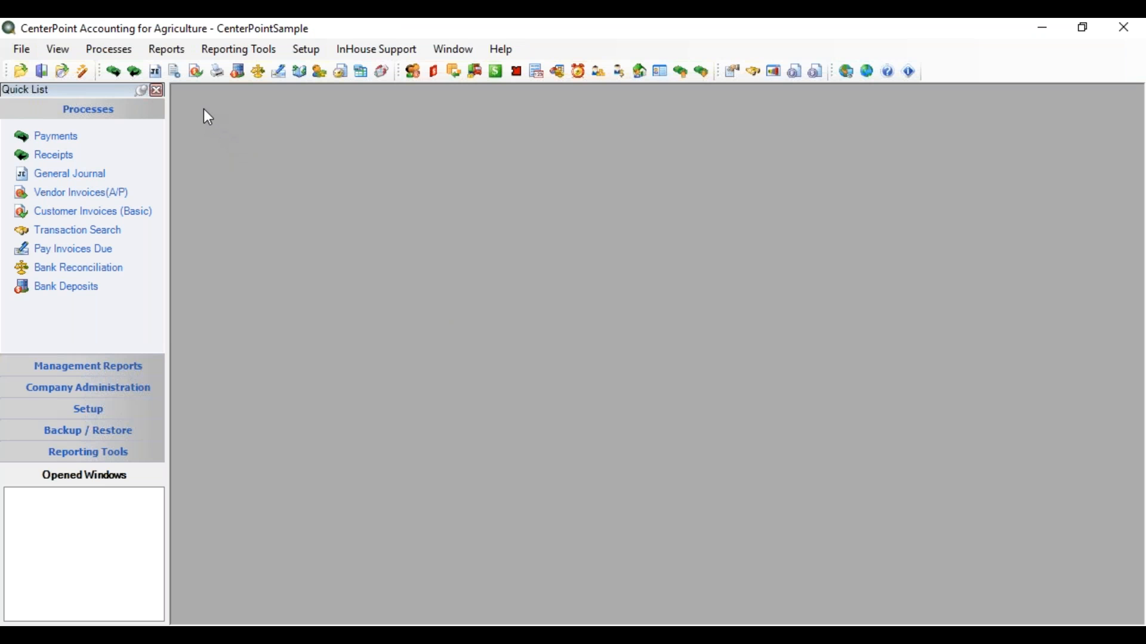
pyautogui.moveTo(199, 121)
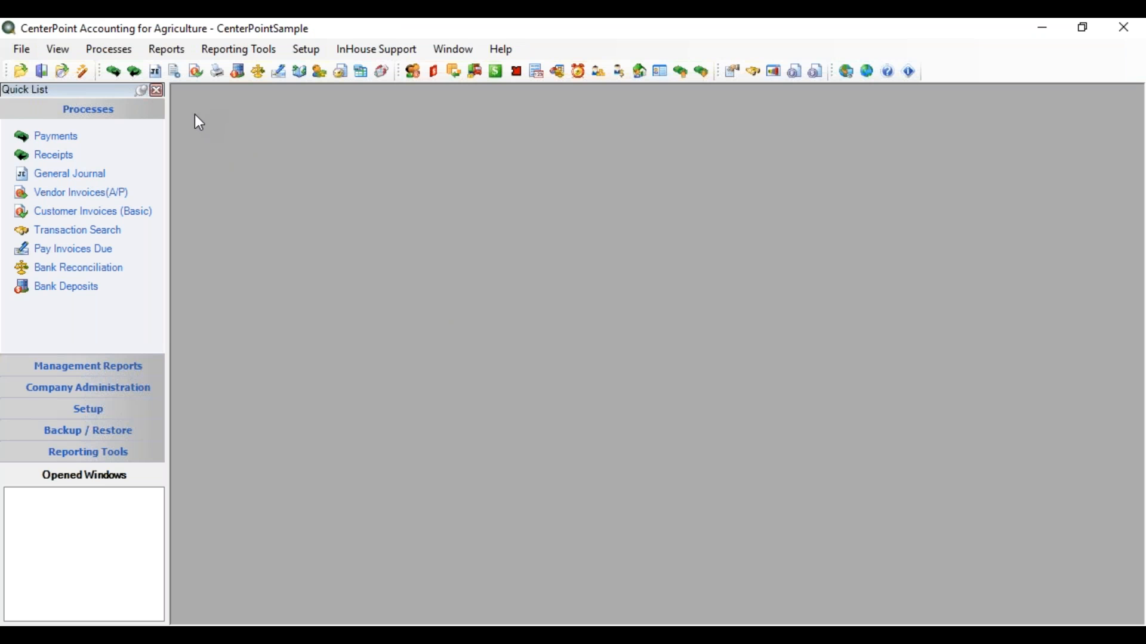
pyautogui.moveTo(108, 49)
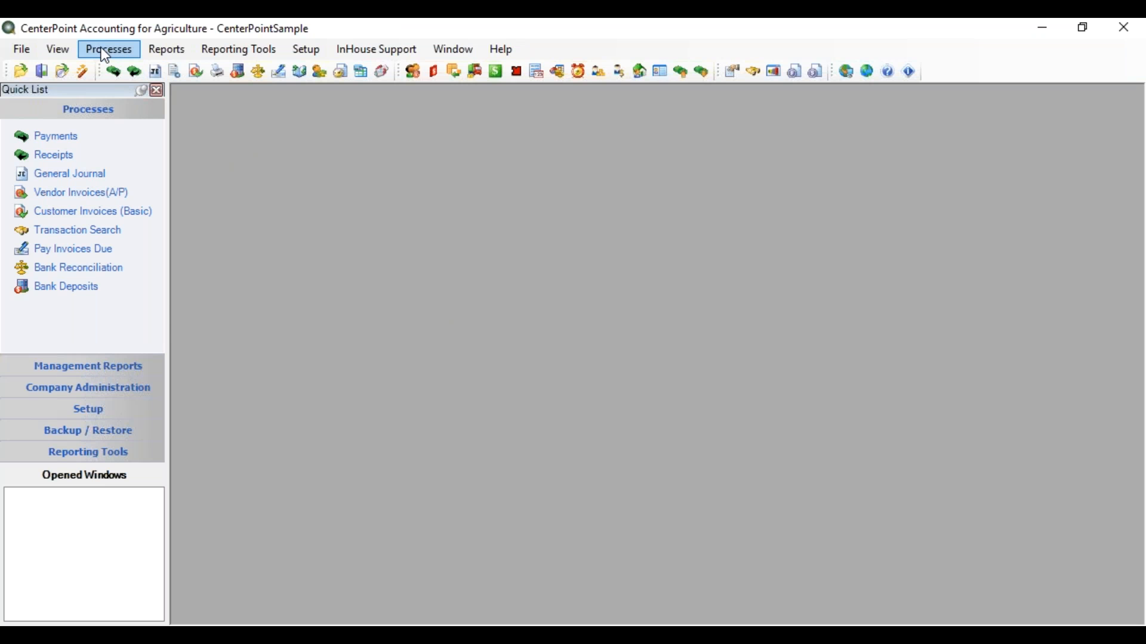
pyautogui.click(108, 49)
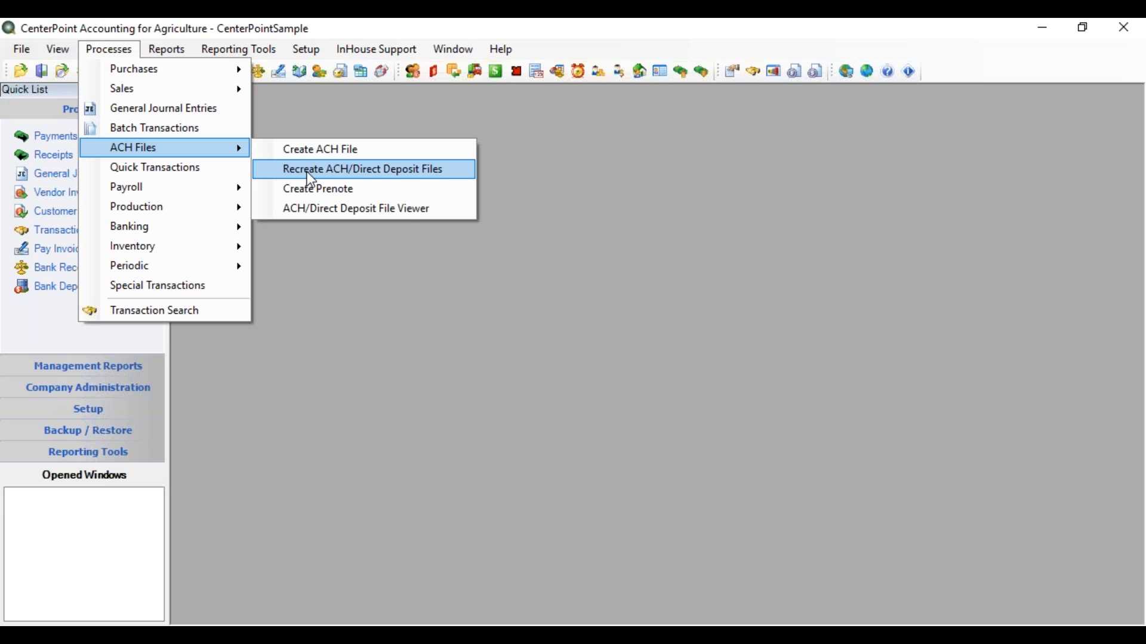
pyautogui.click(361, 168)
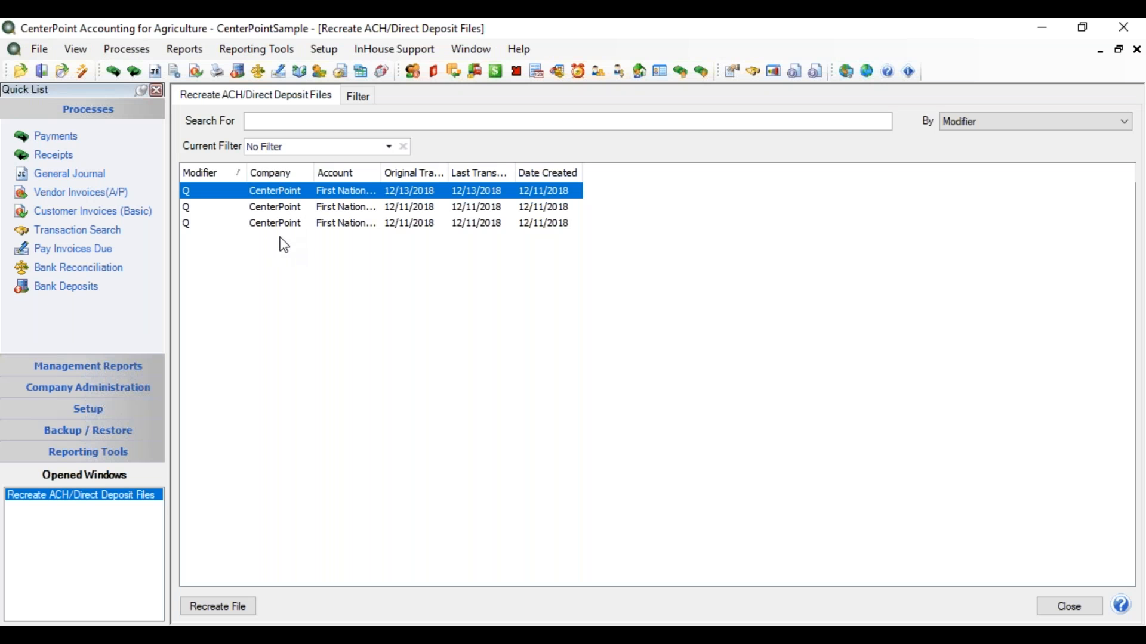
pyautogui.moveTo(273, 227)
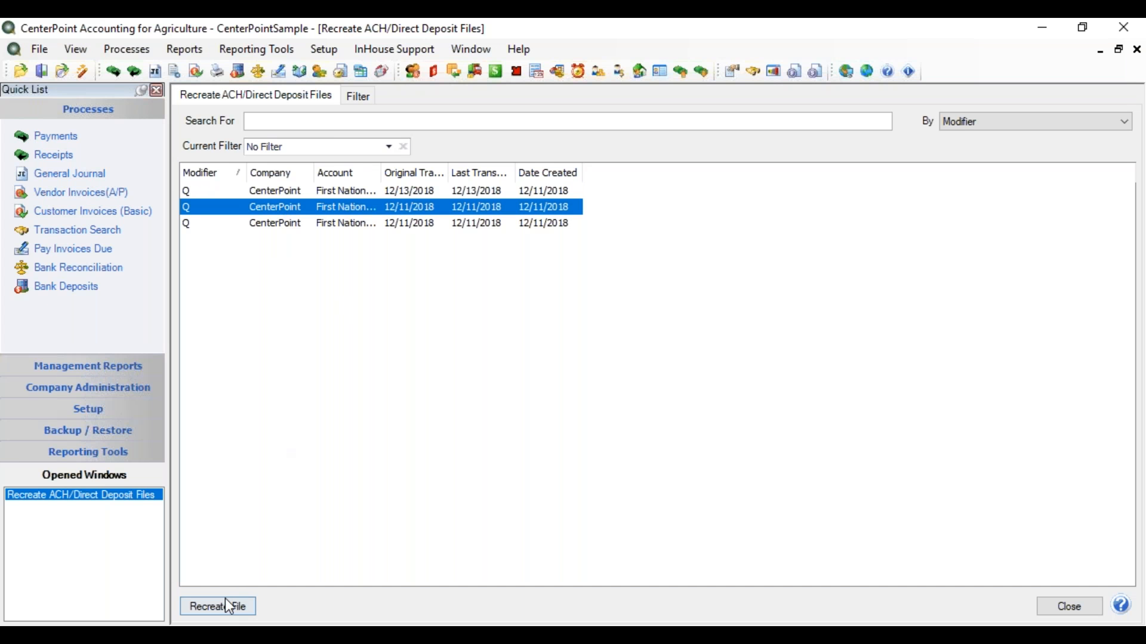
# Recreate the second transmission, dismiss its no-transactions notice, then begin recreating the third
pyautogui.click(217, 606)
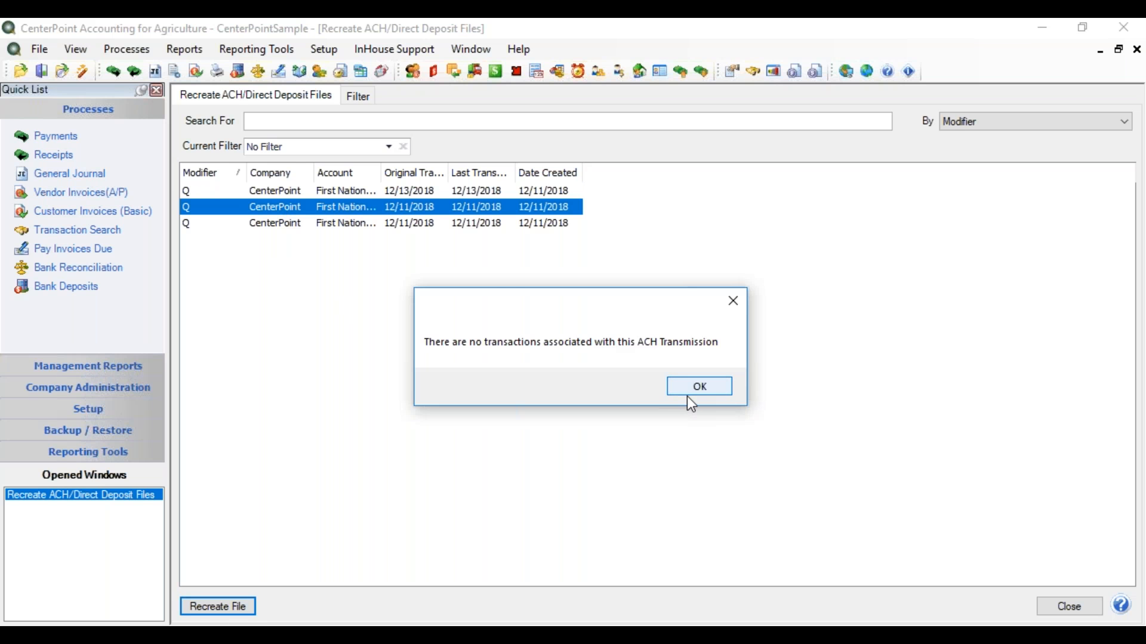
pyautogui.moveTo(697, 386)
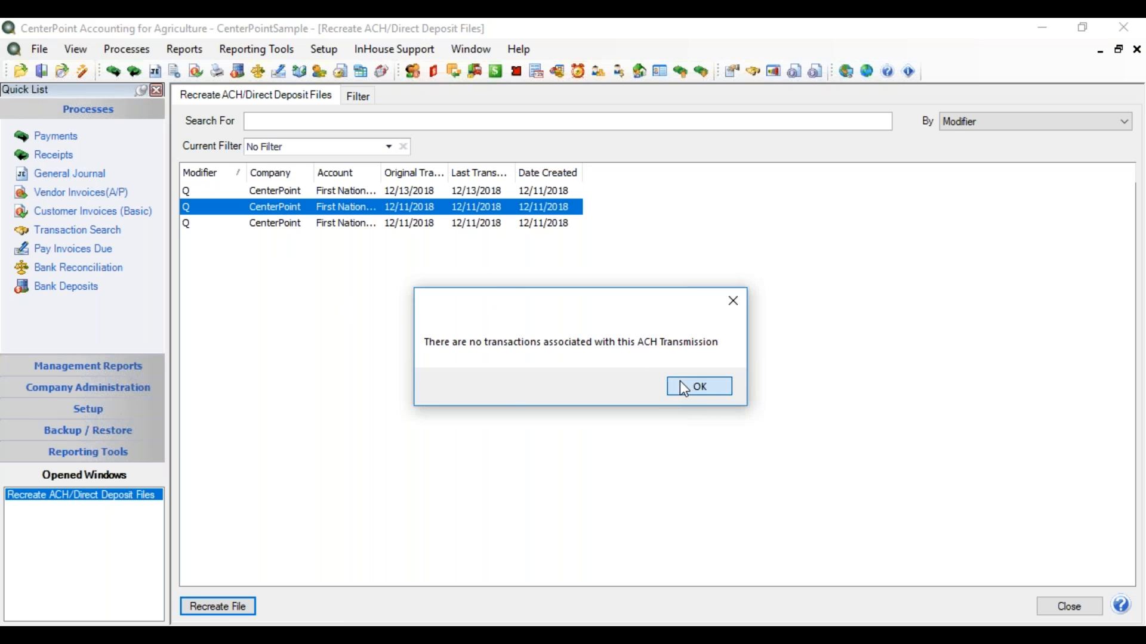
pyautogui.click(697, 386)
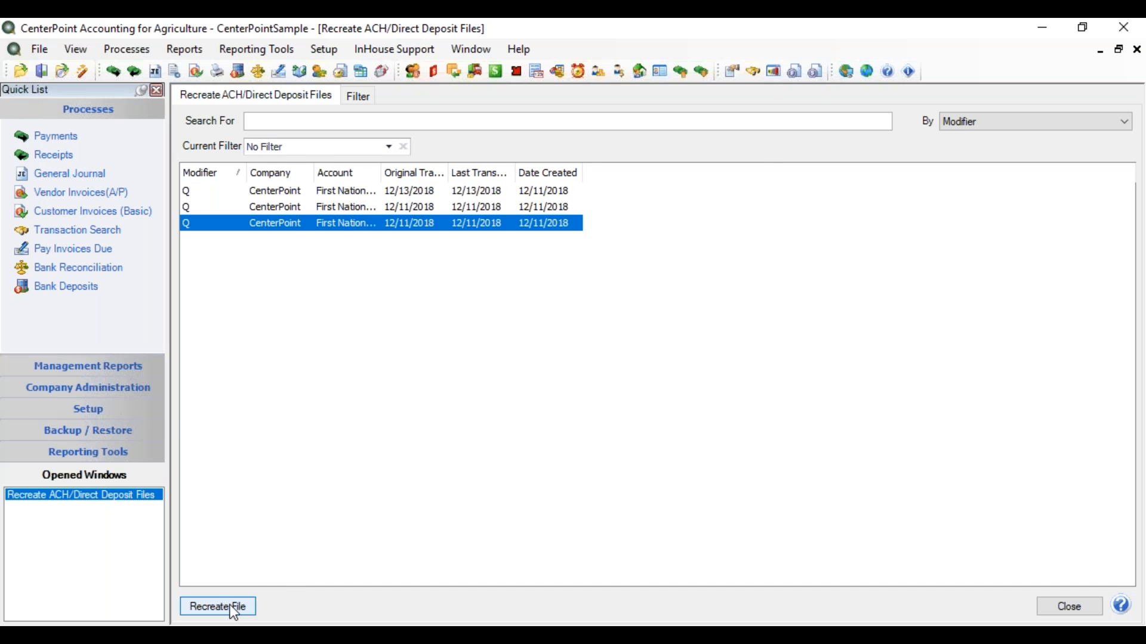
pyautogui.click(217, 606)
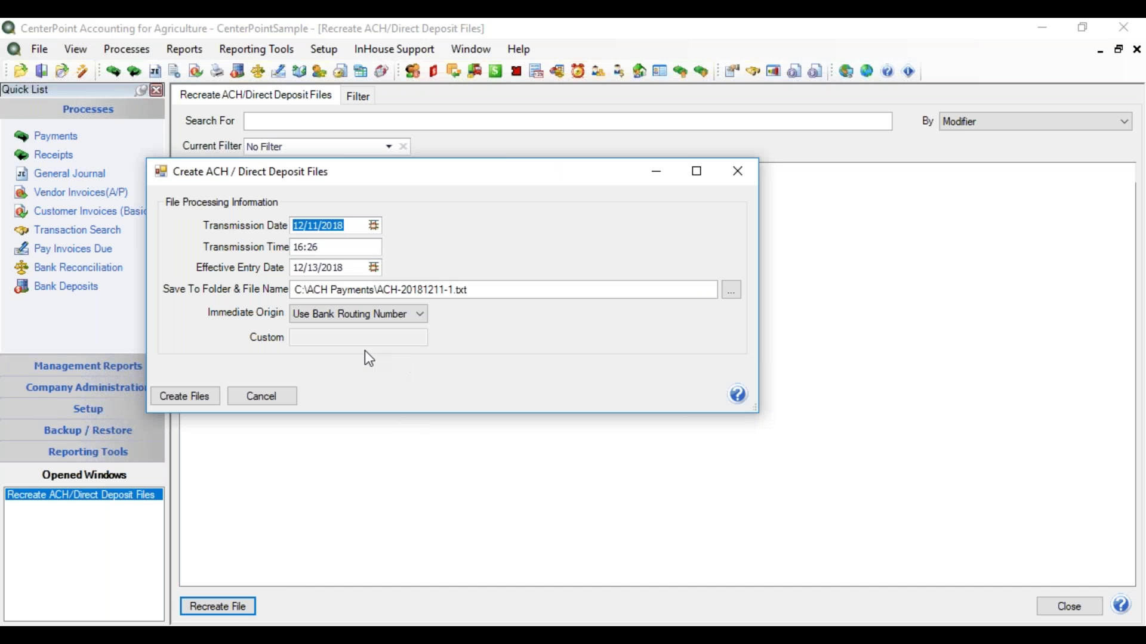